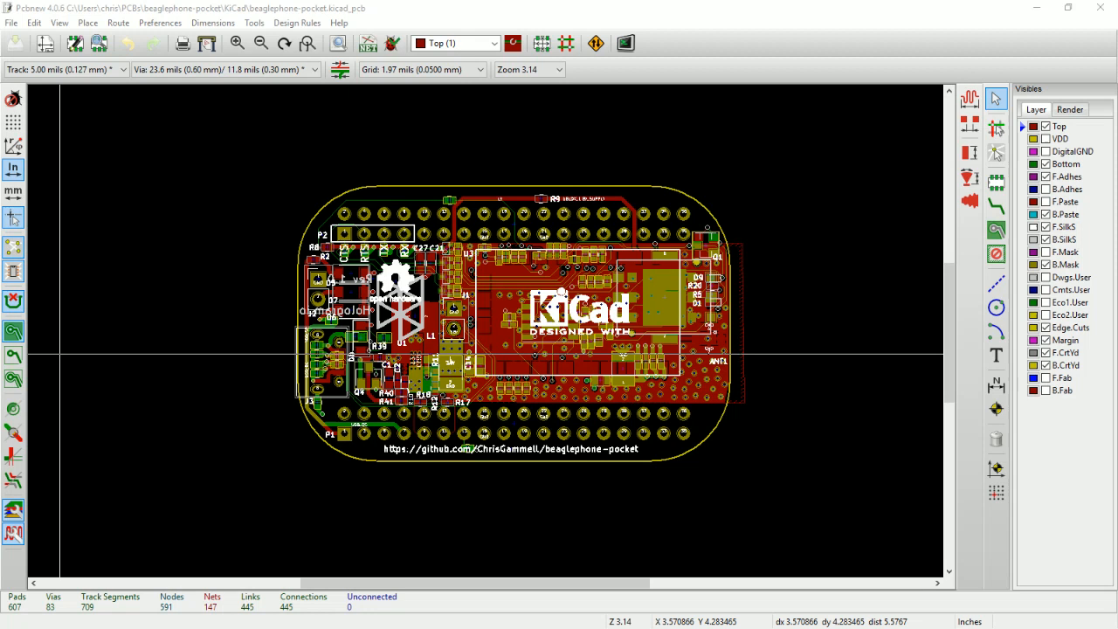
{"action": "mouse_move", "coordinate": [548, 273]}
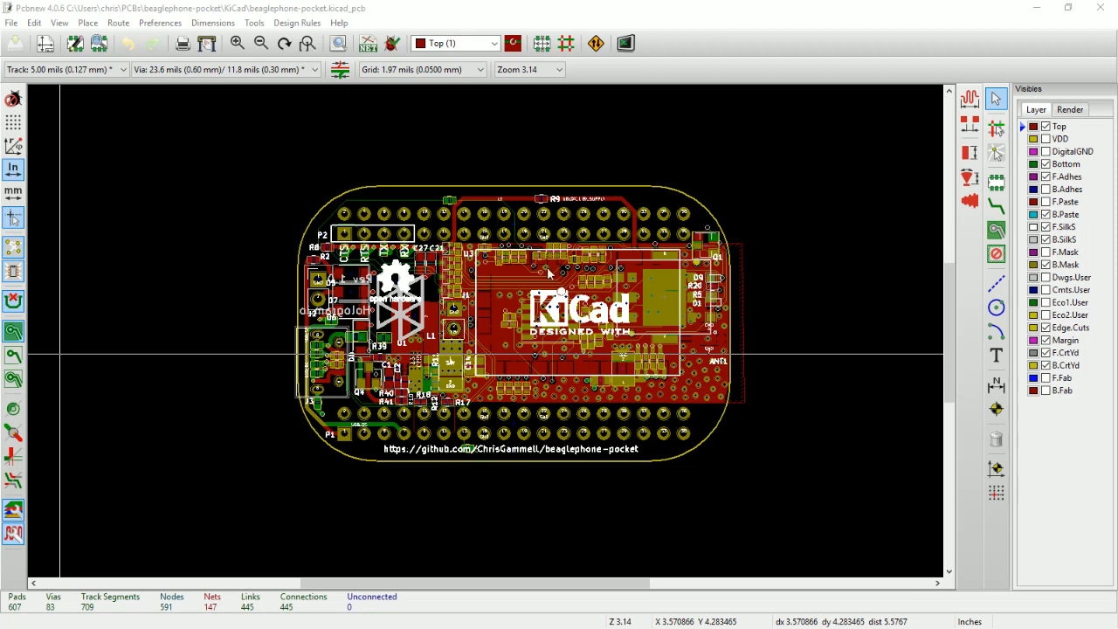
{"action": "mouse_move", "coordinate": [566, 260]}
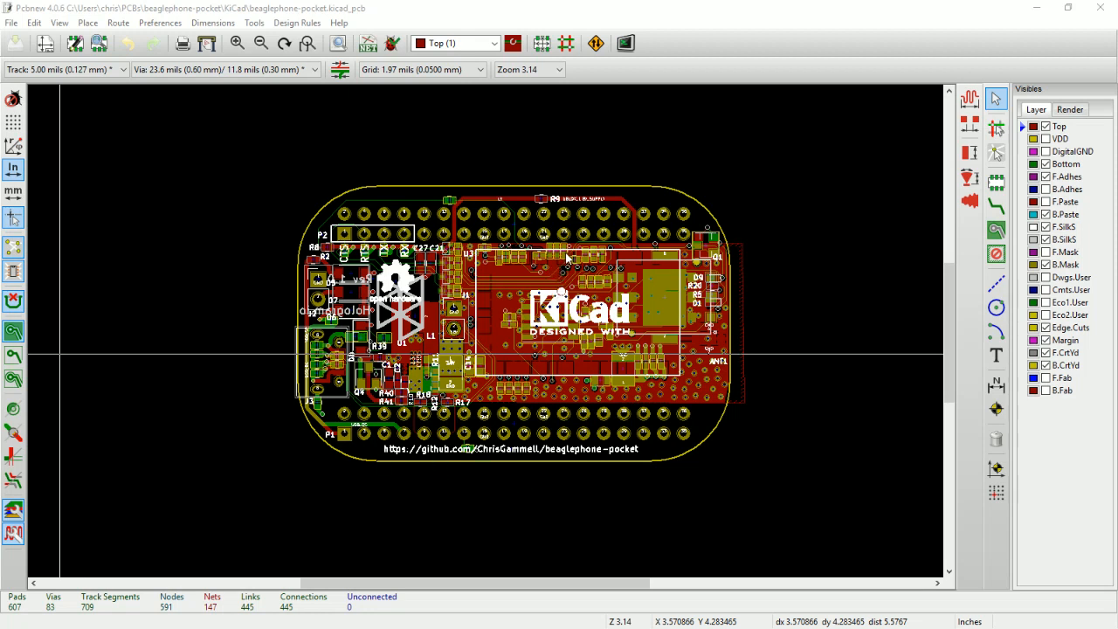
{"action": "mouse_move", "coordinate": [462, 140]}
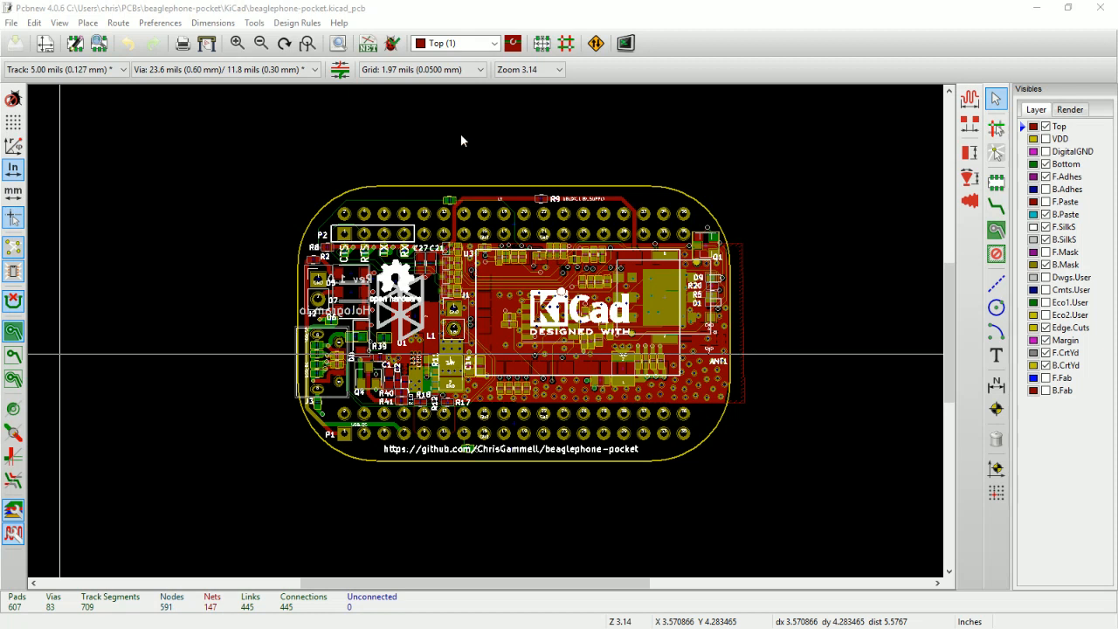
{"action": "mouse_move", "coordinate": [607, 278]}
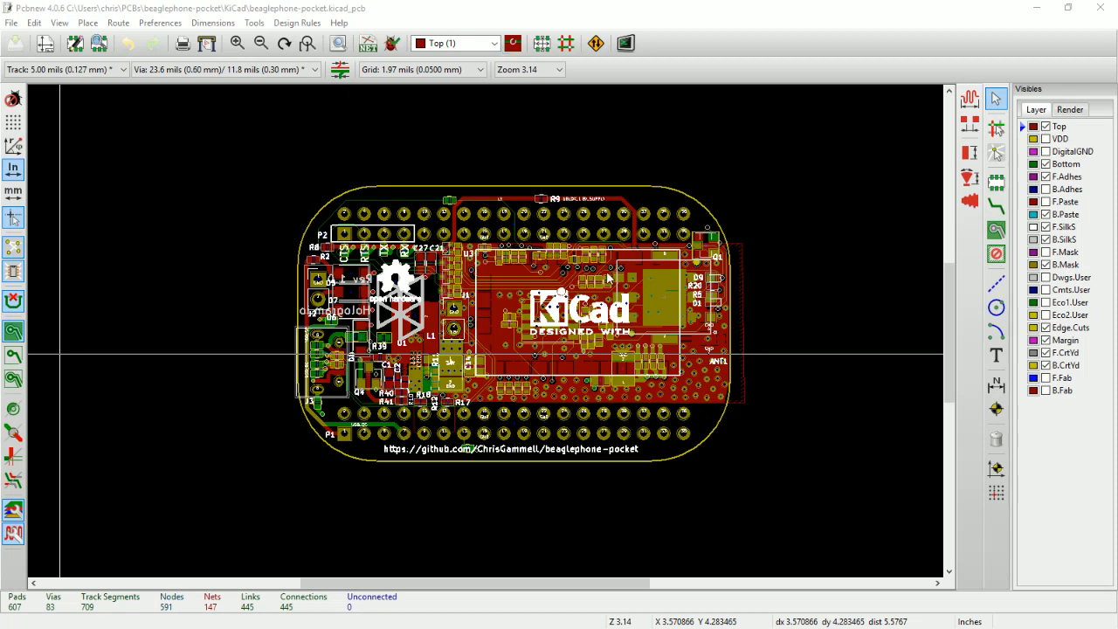
{"action": "mouse_move", "coordinate": [655, 300]}
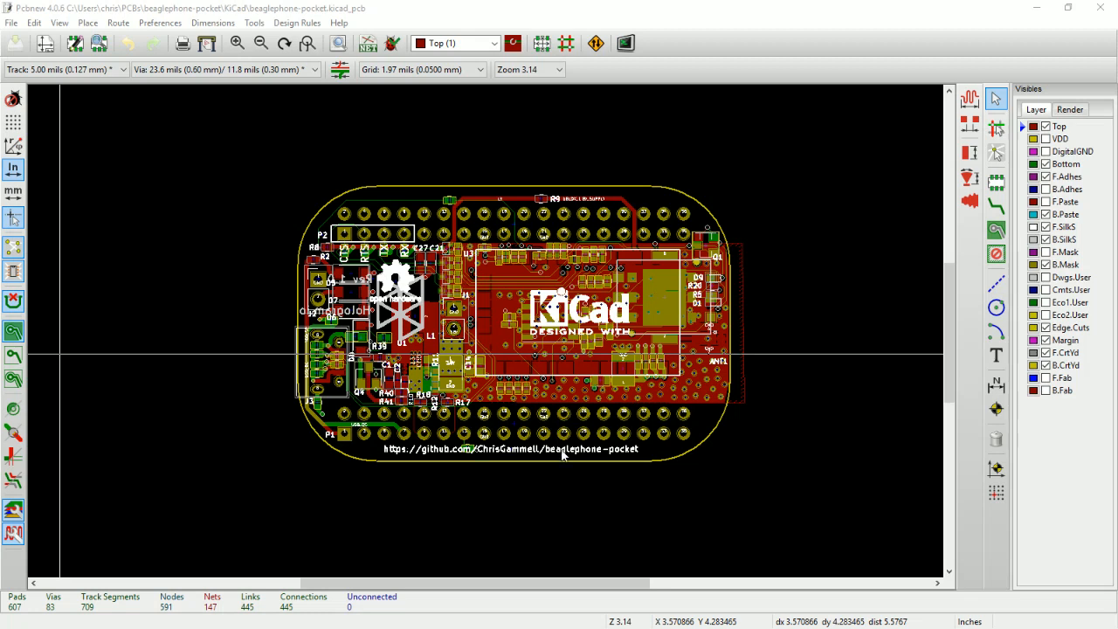
Switch the canvas to Default and then back to OpenGL rendering.
{"action": "left_click", "coordinate": [58, 23]}
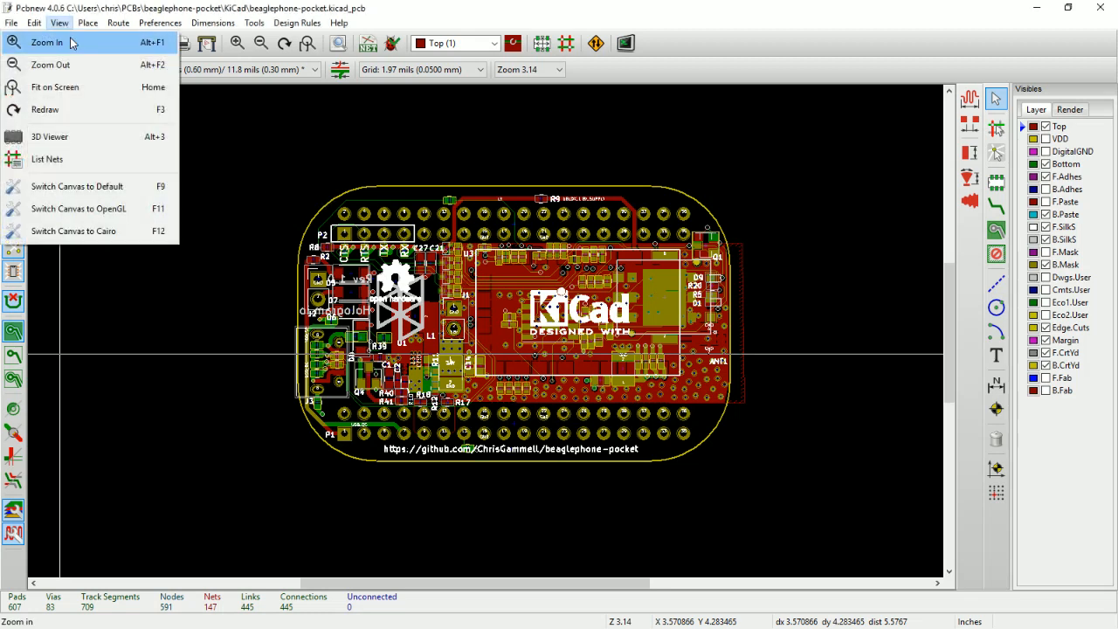
{"action": "mouse_move", "coordinate": [83, 193]}
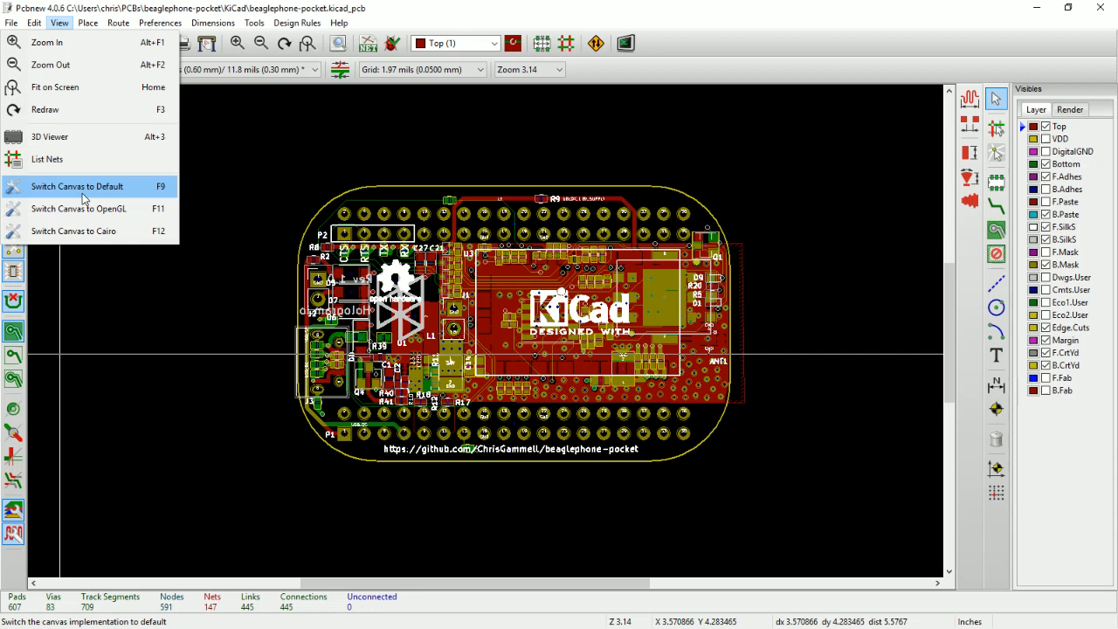
{"action": "left_click", "coordinate": [77, 186]}
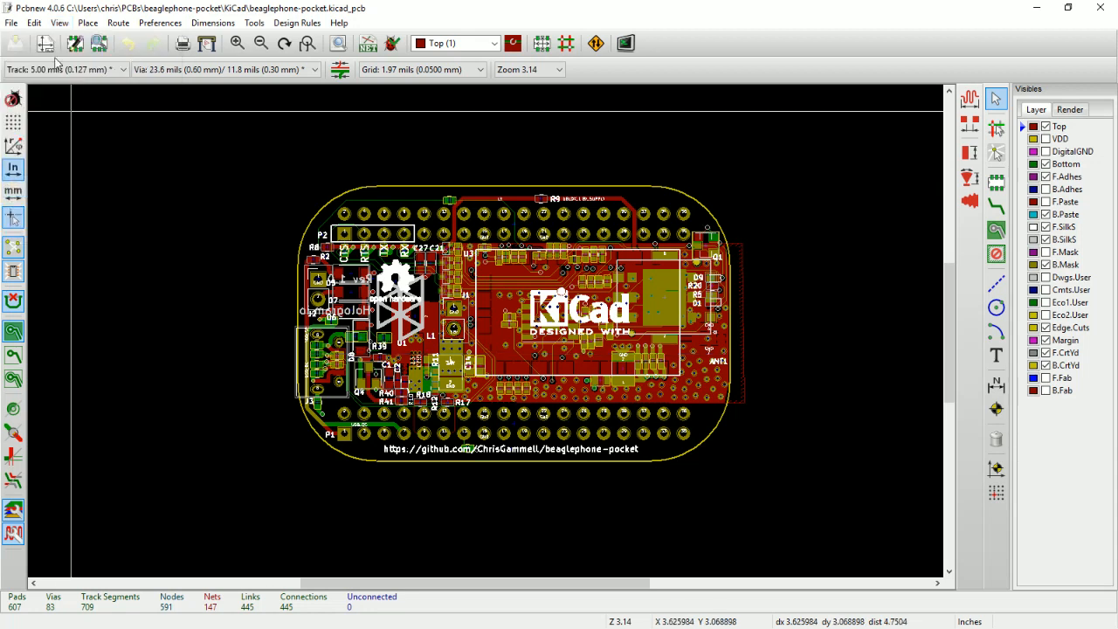
{"action": "left_click", "coordinate": [58, 22]}
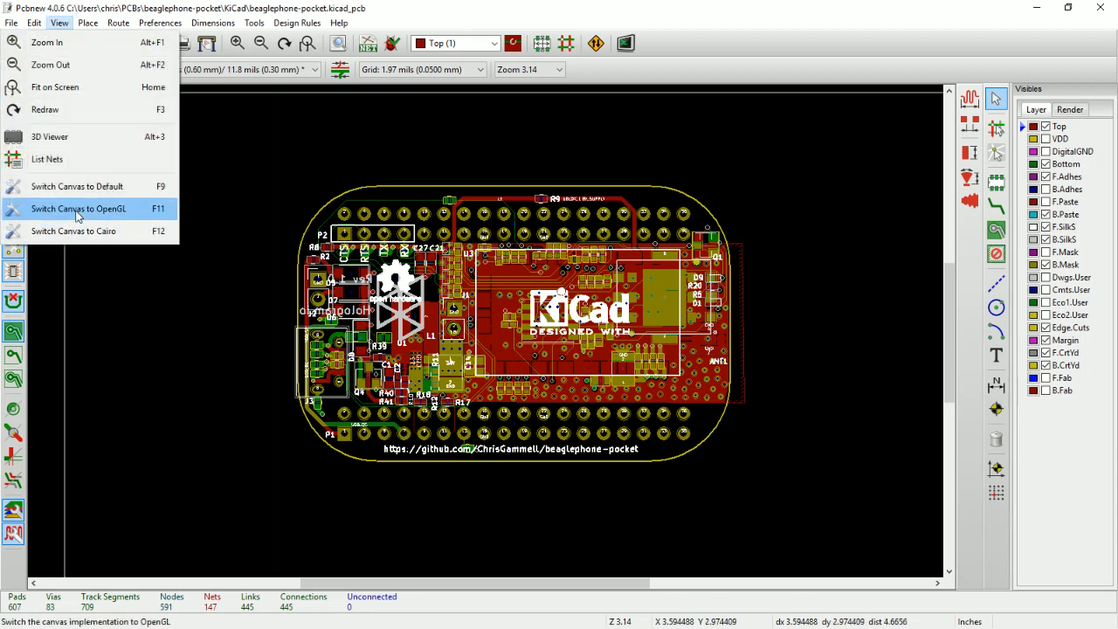
{"action": "left_click", "coordinate": [78, 208]}
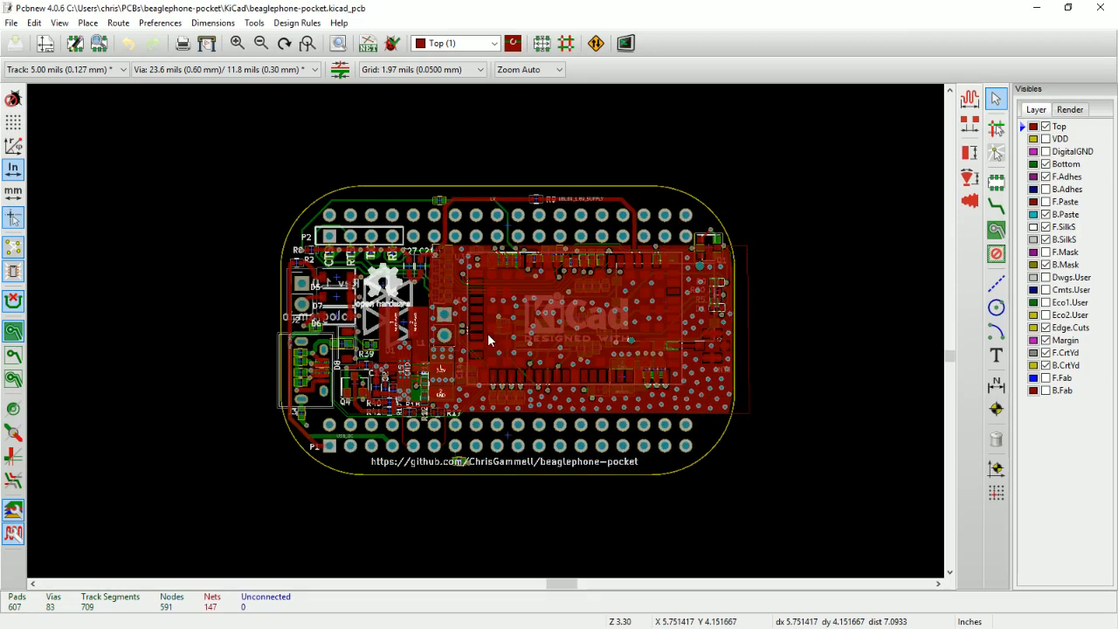
{"action": "scroll", "scroll_direction": "down", "scroll_amount": 3}
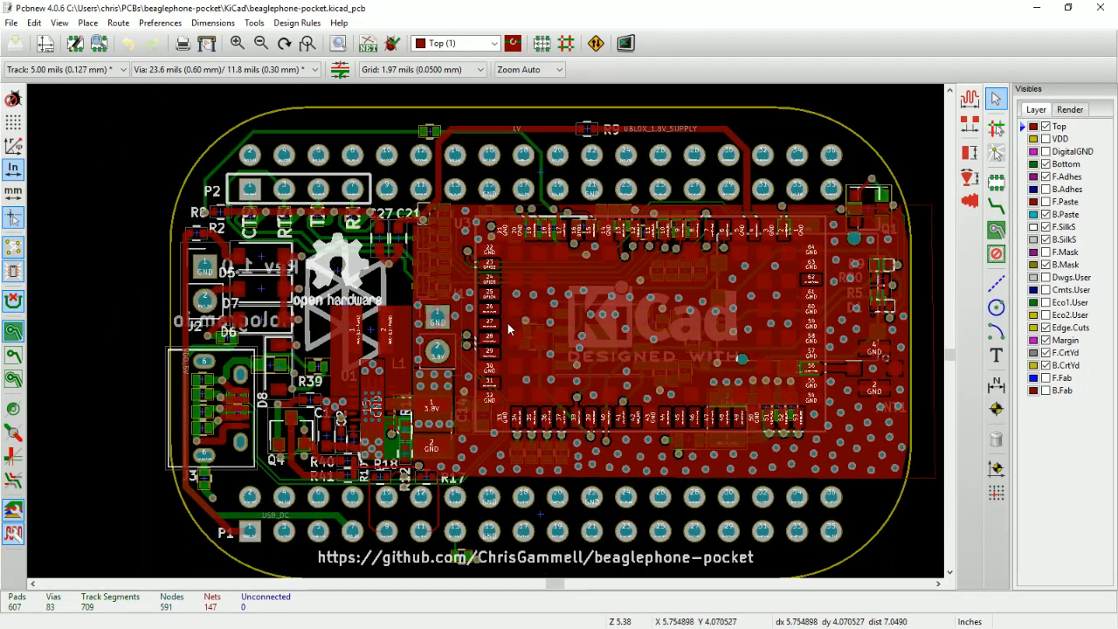
Zoom into the SIM module area and show the Render visibility options.
{"action": "scroll", "scroll_direction": "down", "scroll_amount": 3}
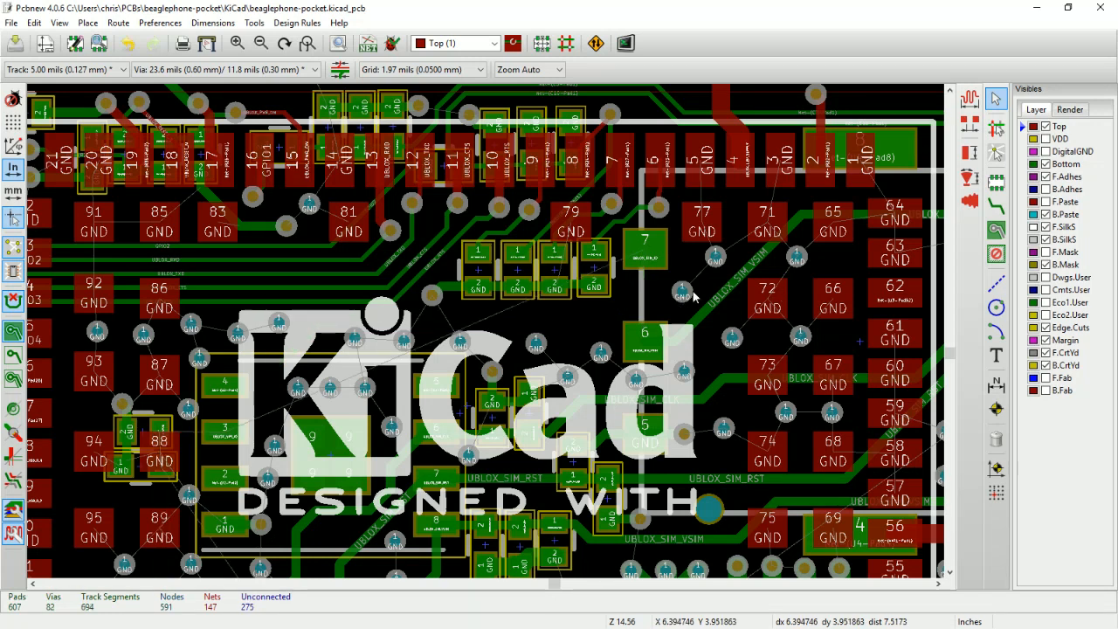
{"action": "left_click", "coordinate": [1069, 108]}
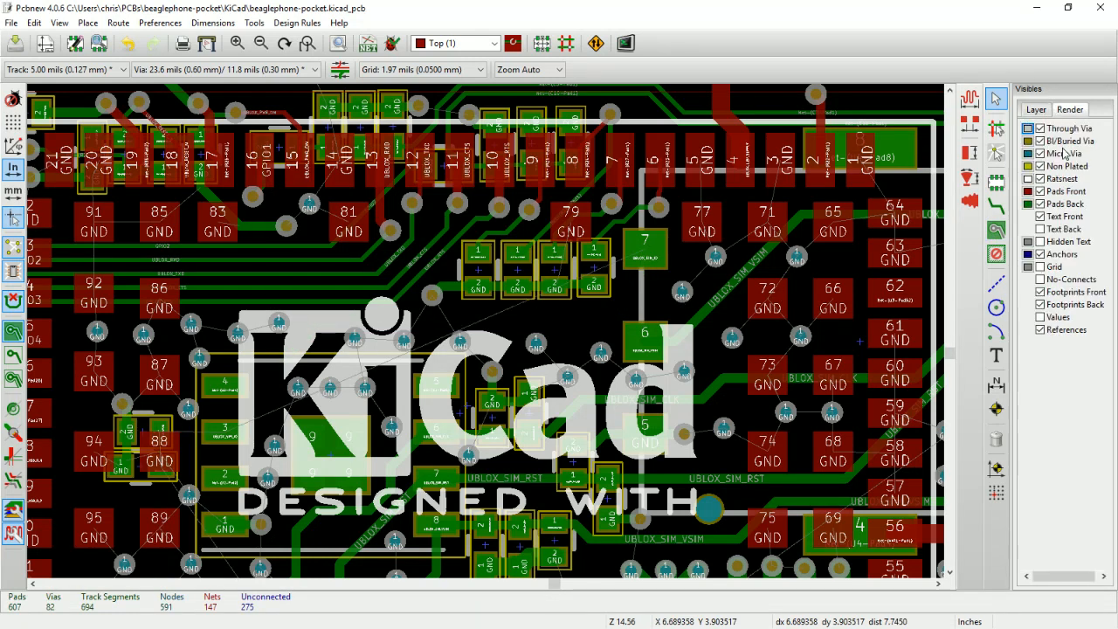
{"action": "left_click", "coordinate": [1037, 109]}
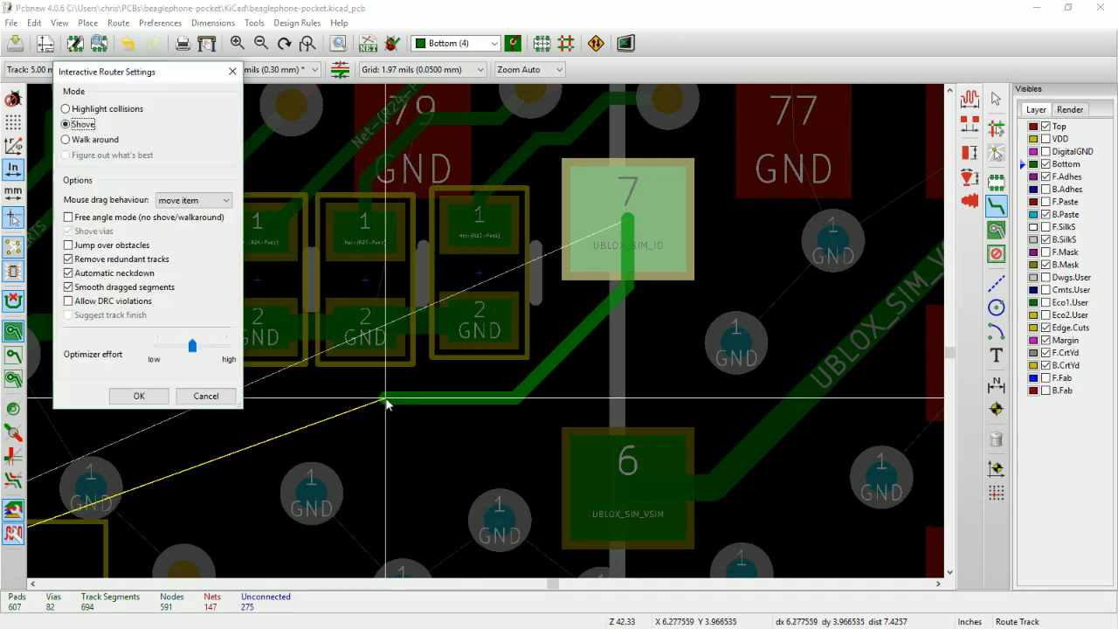
Put the interactive router in shove mode and start a B.Cu track from SIM pad 7.
{"action": "left_click", "coordinate": [64, 139]}
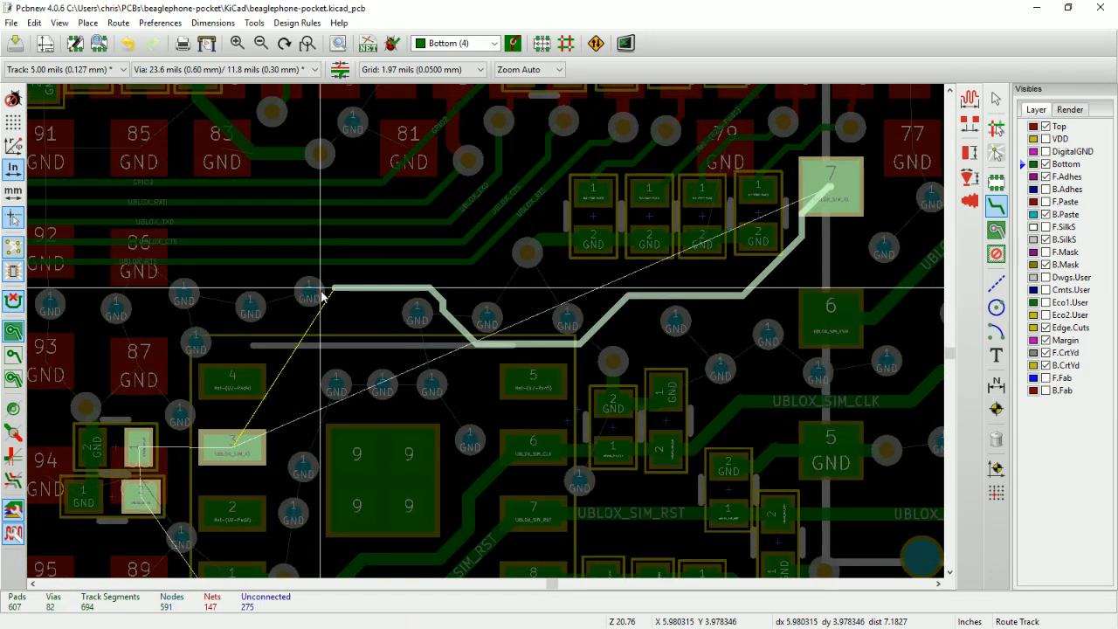
{"action": "mouse_move", "coordinate": [290, 312]}
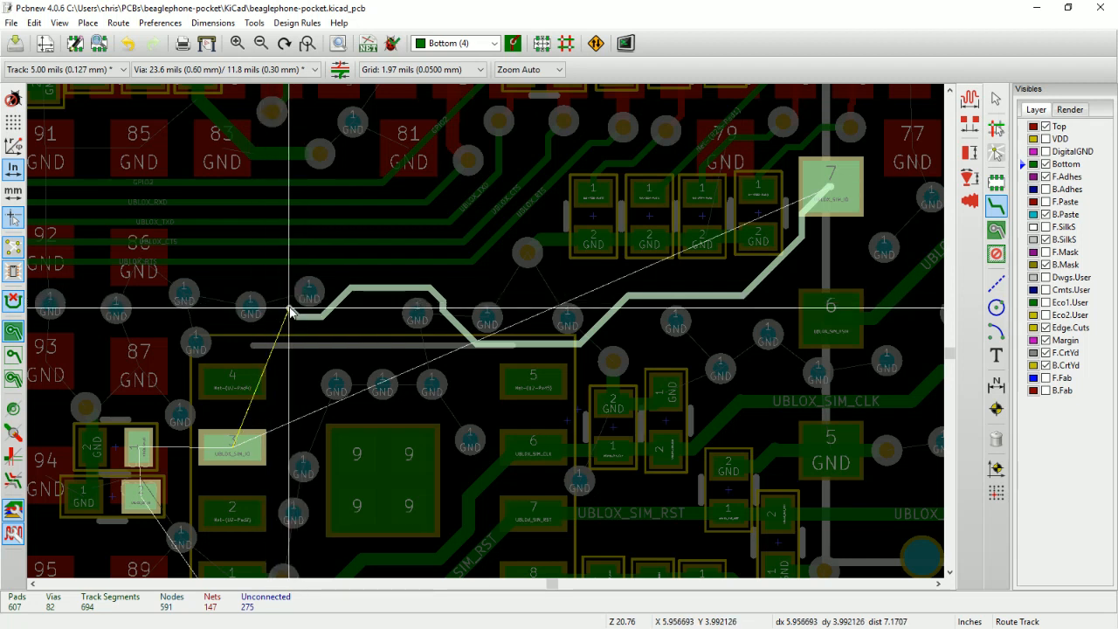
{"action": "mouse_move", "coordinate": [286, 318]}
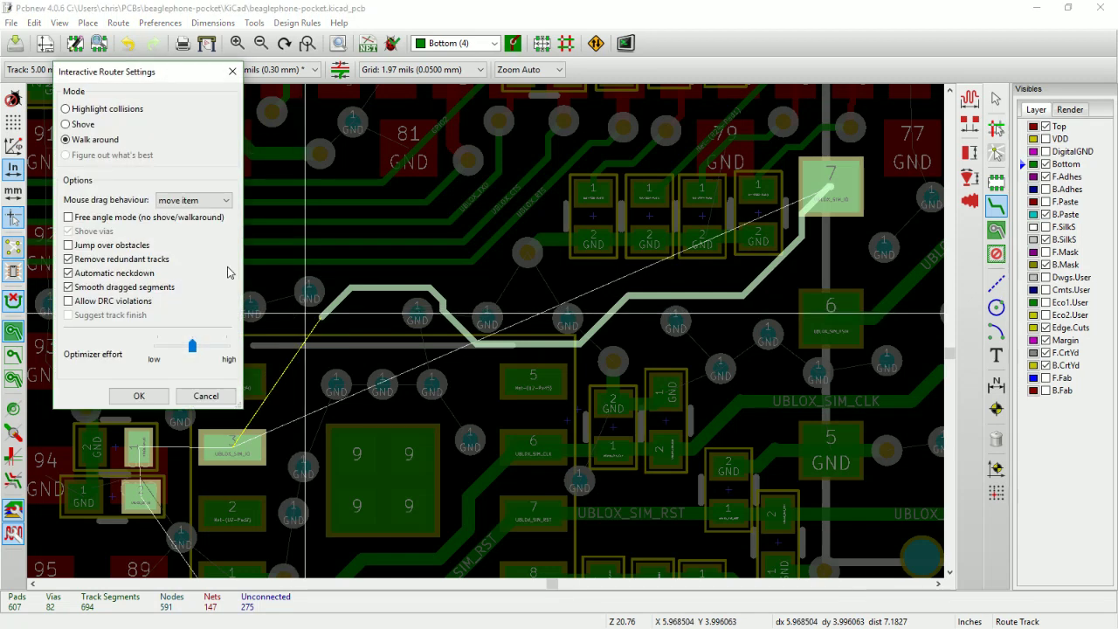
{"action": "left_click", "coordinate": [65, 124]}
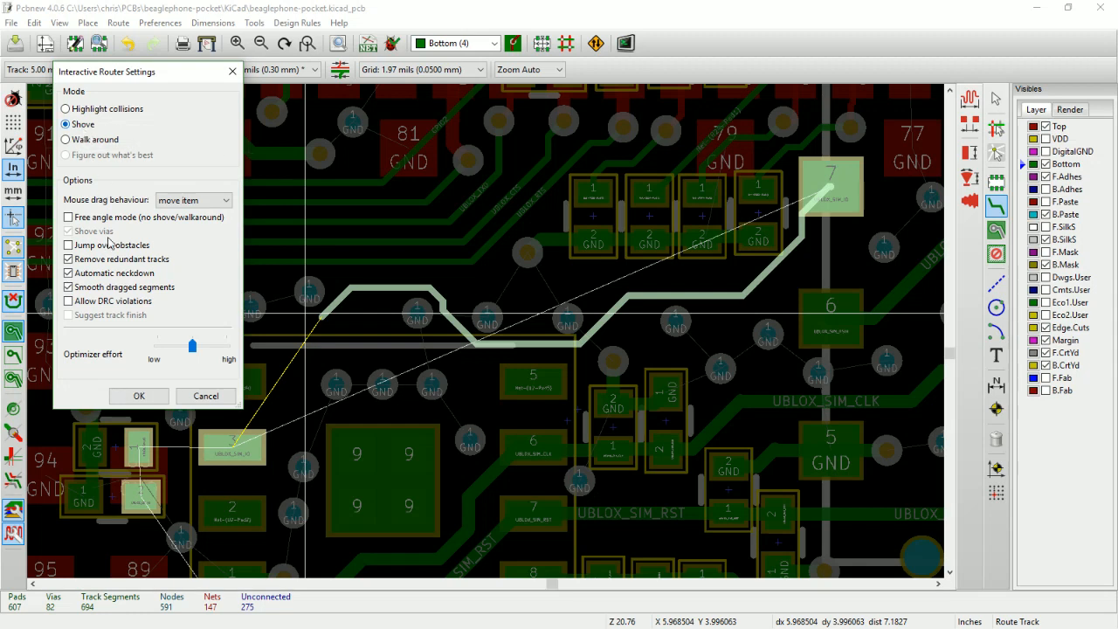
{"action": "left_click", "coordinate": [138, 396]}
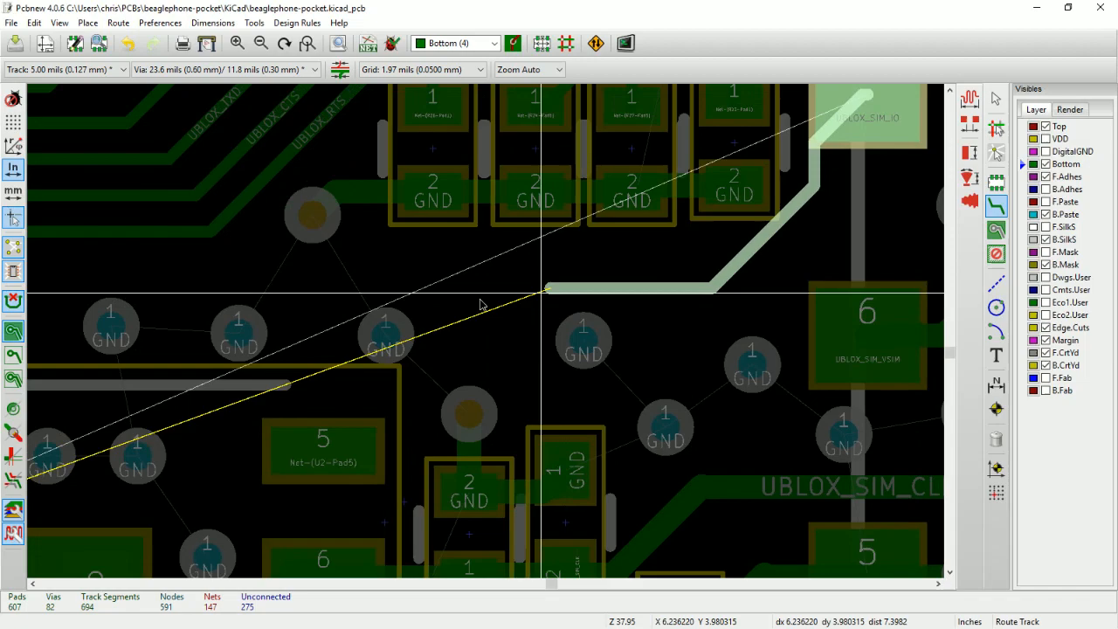
Zoom out to review the committed SIM track with 4 unconnected items left.
{"action": "scroll", "scroll_direction": "down", "scroll_amount": 3}
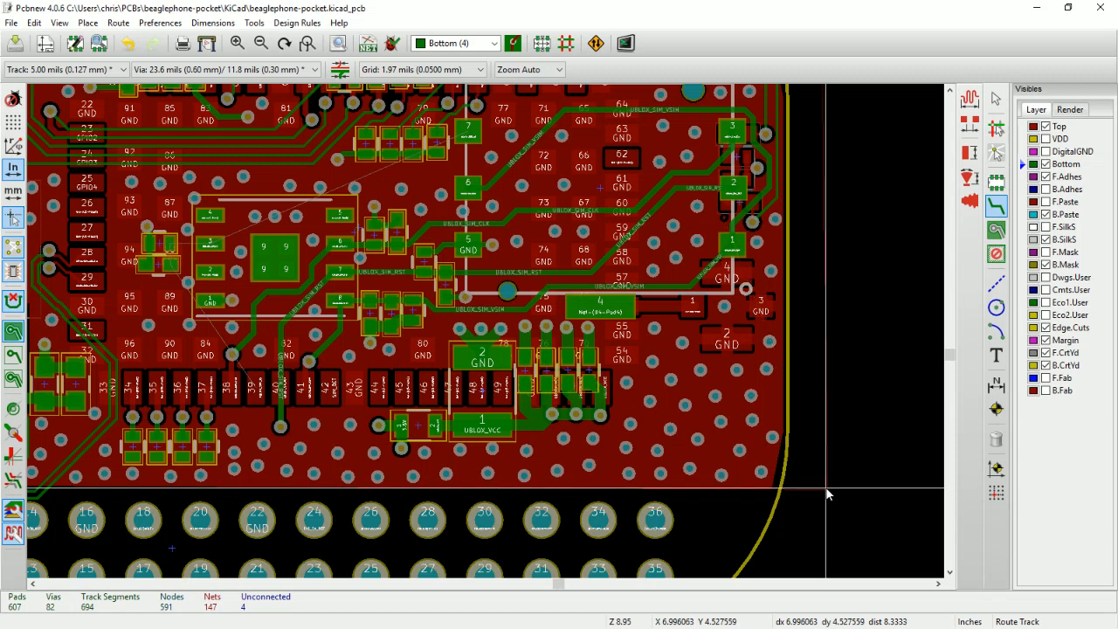
{"action": "mouse_move", "coordinate": [917, 202]}
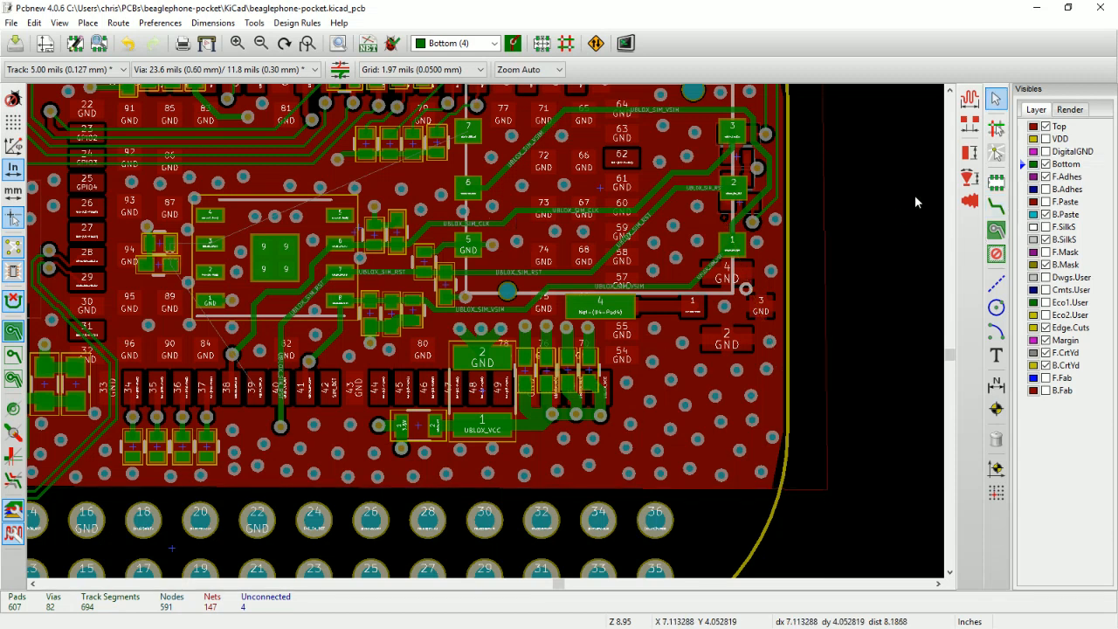
{"action": "mouse_move", "coordinate": [995, 207]}
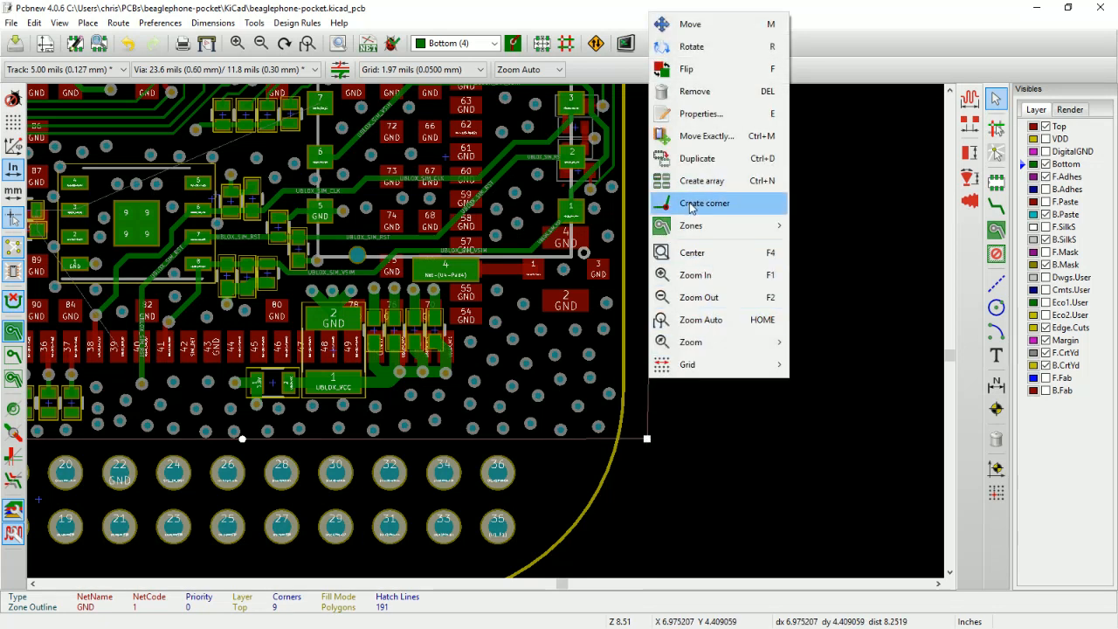
Add a corner to the GND zone outline and bring up its outline actions.
{"action": "left_click", "coordinate": [704, 203]}
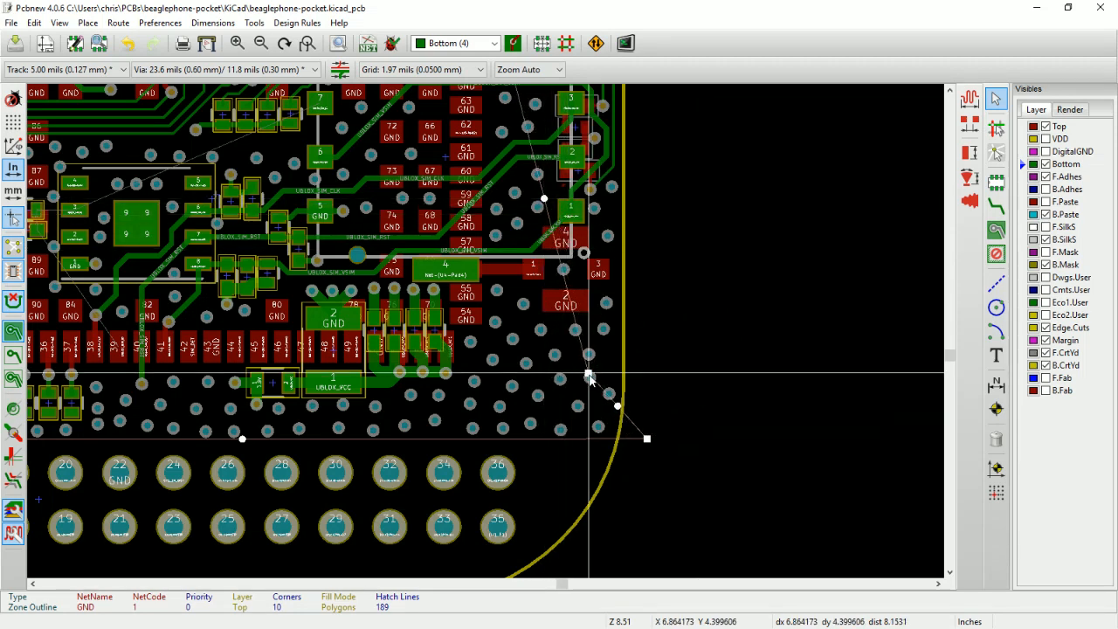
{"action": "right_click", "coordinate": [590, 378]}
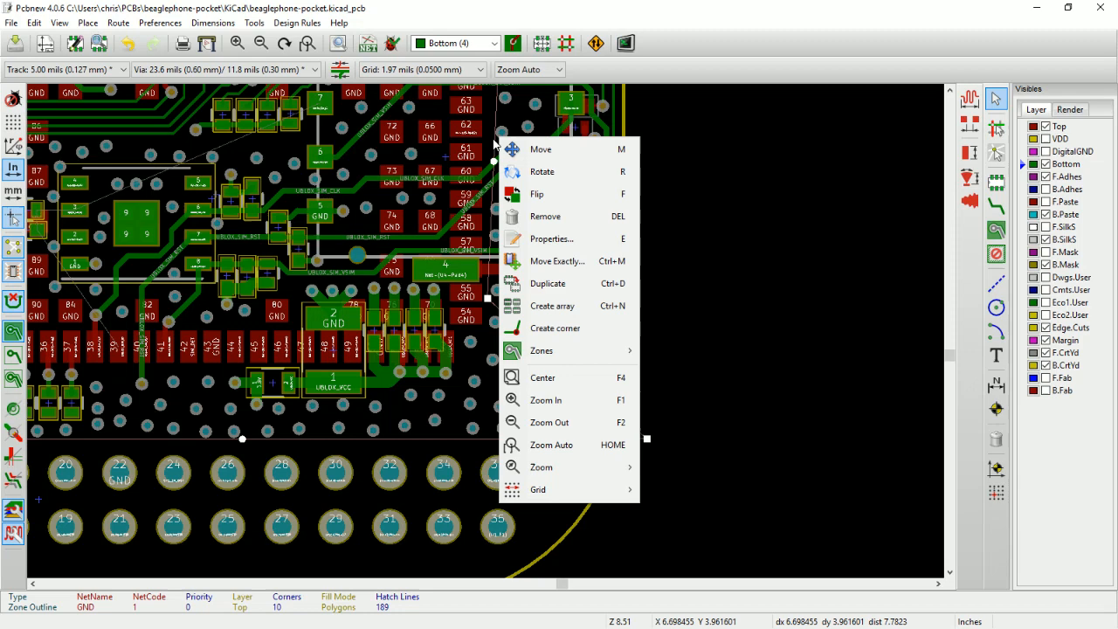
{"action": "mouse_move", "coordinate": [546, 299]}
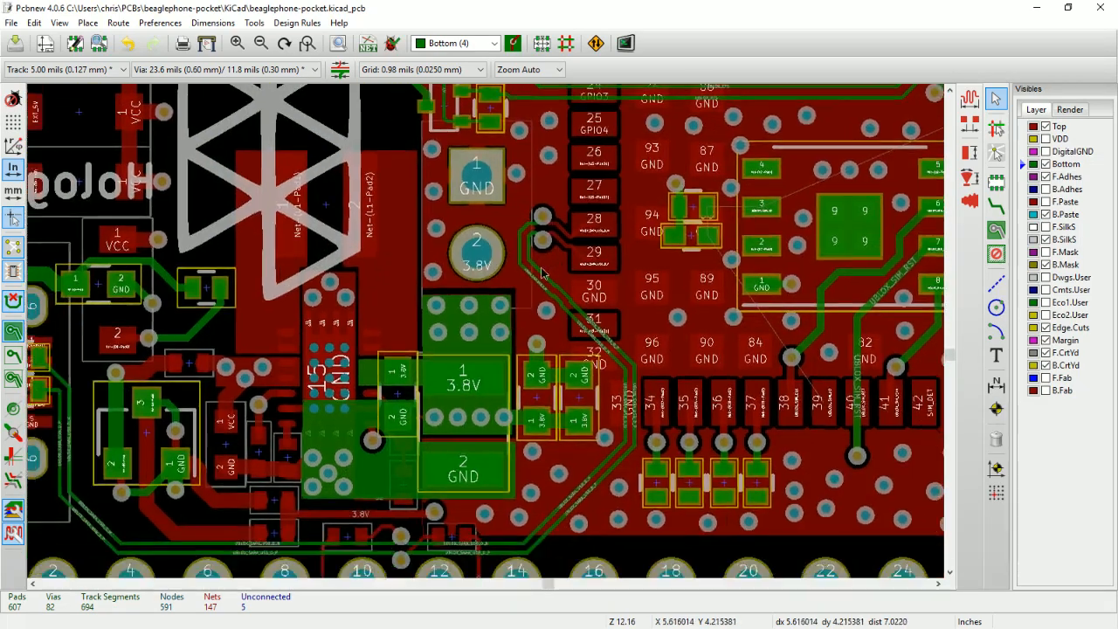
Select the old USB_D_P/USB_D_N tracks and via beside pads 28–29 for deletion.
{"action": "scroll", "scroll_direction": "down", "scroll_amount": 3}
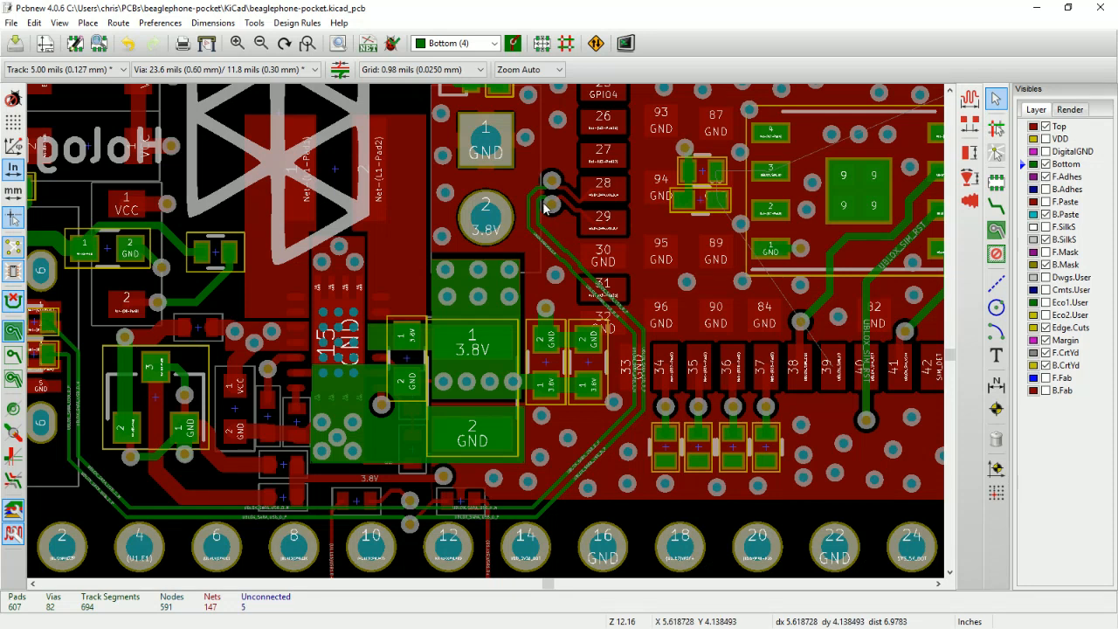
{"action": "left_click", "coordinate": [548, 207]}
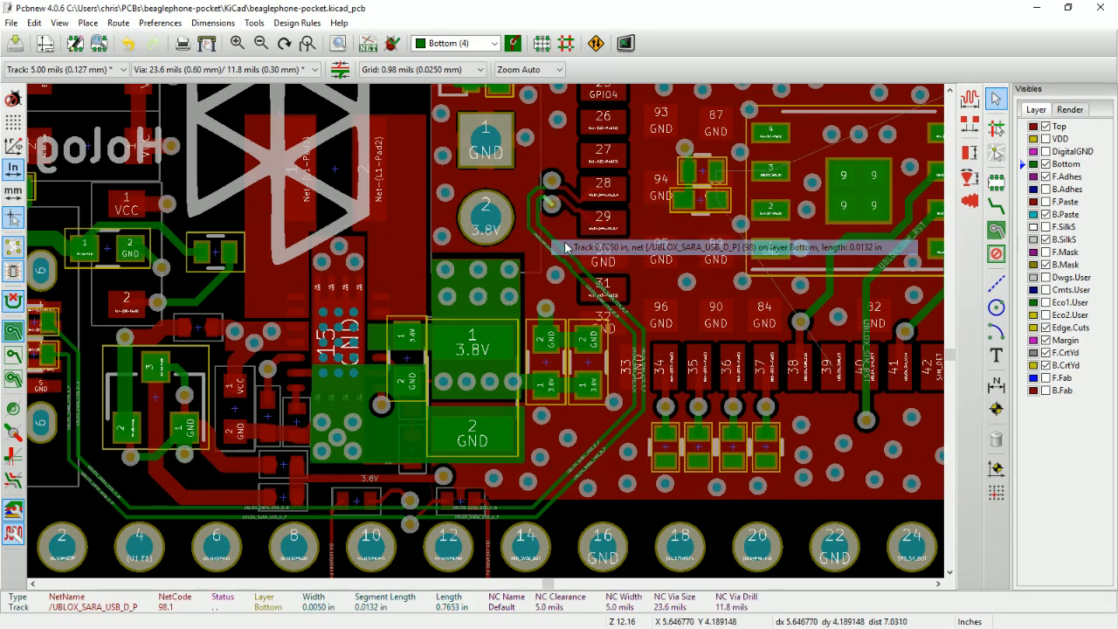
{"action": "left_click", "coordinate": [545, 203]}
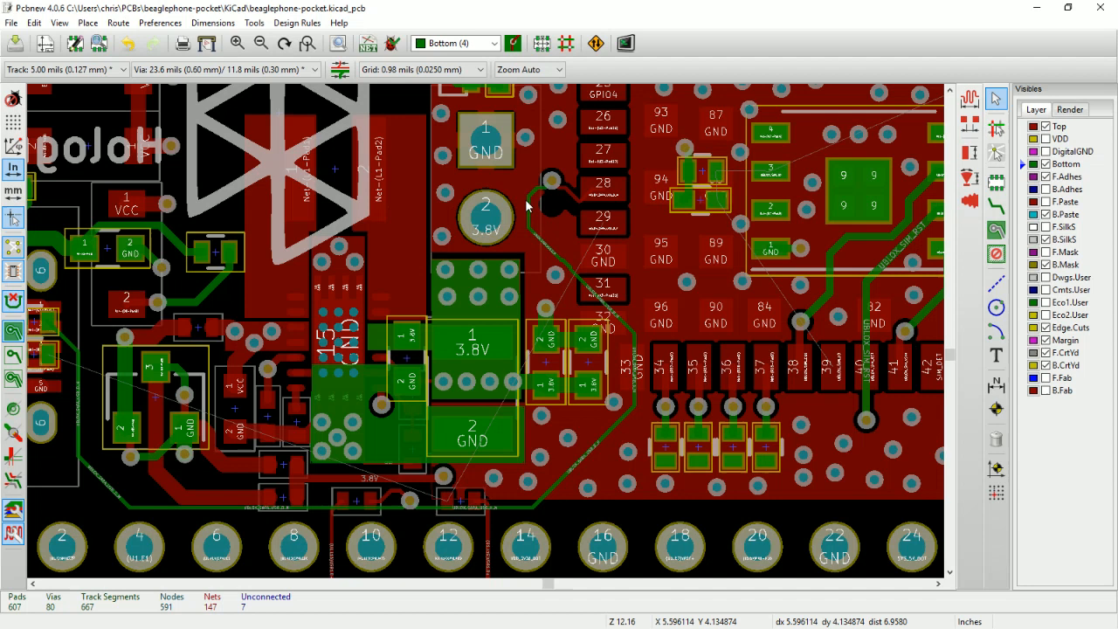
{"action": "mouse_move", "coordinate": [532, 209]}
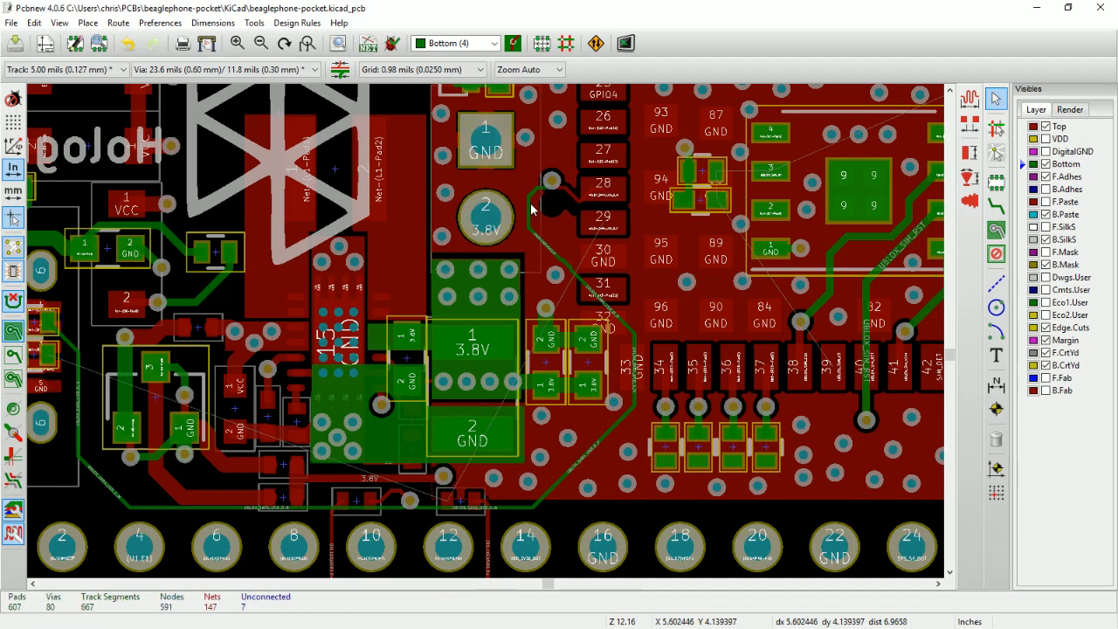
{"action": "left_click", "coordinate": [572, 201]}
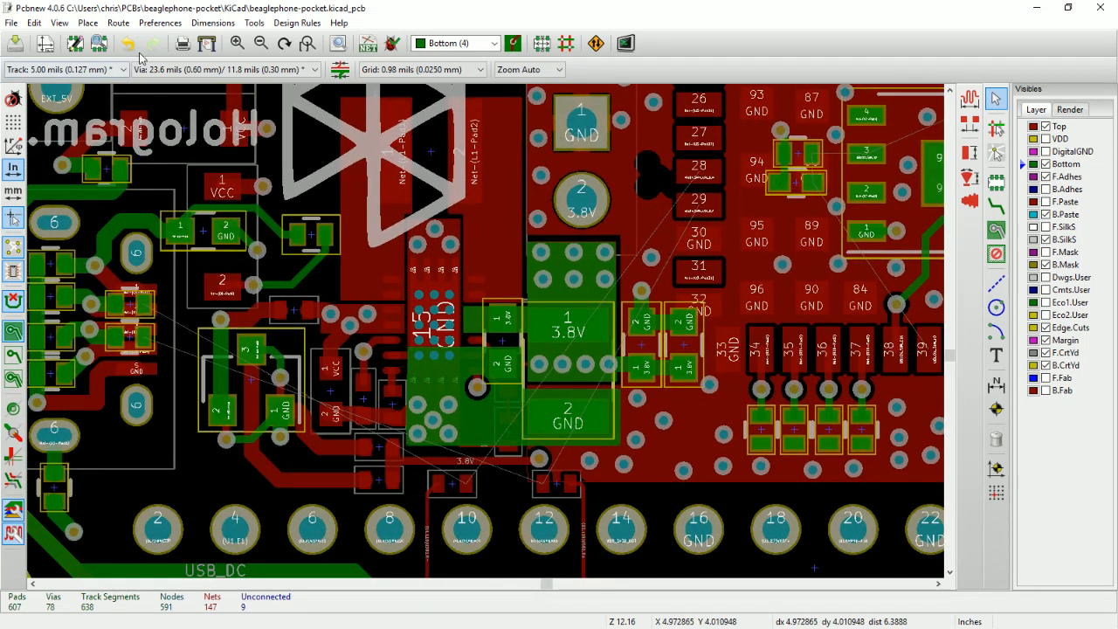
{"action": "mouse_move", "coordinate": [306, 23]}
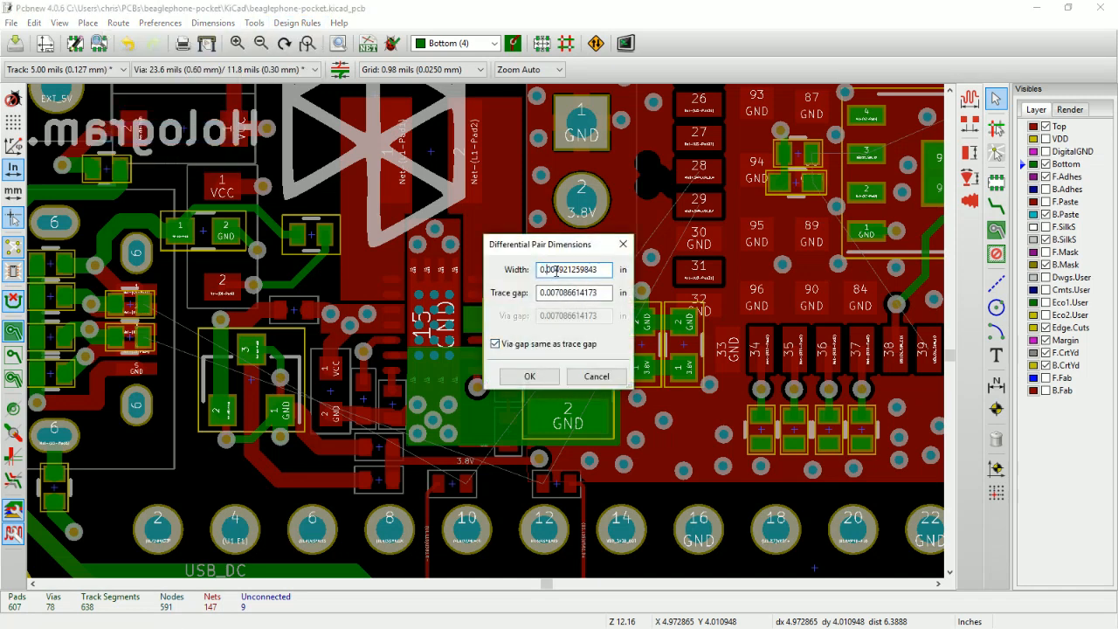
Enter 0.005 in for pair width and trace gap, then confirm.
{"action": "type", "text": "0.005"}
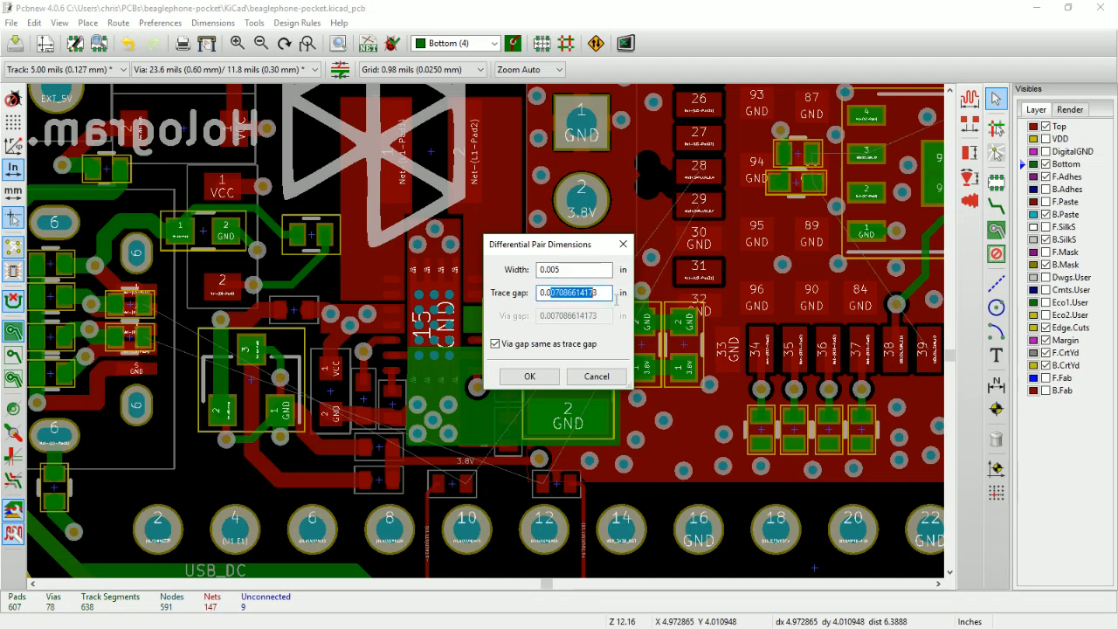
{"action": "type", "text": "0.005"}
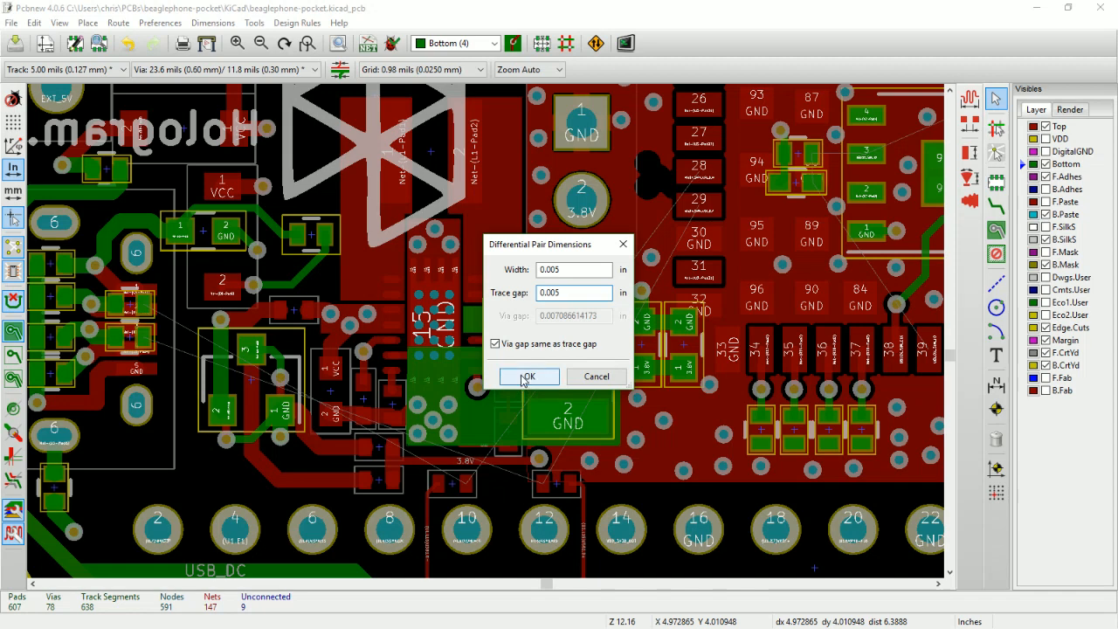
{"action": "left_click", "coordinate": [529, 377]}
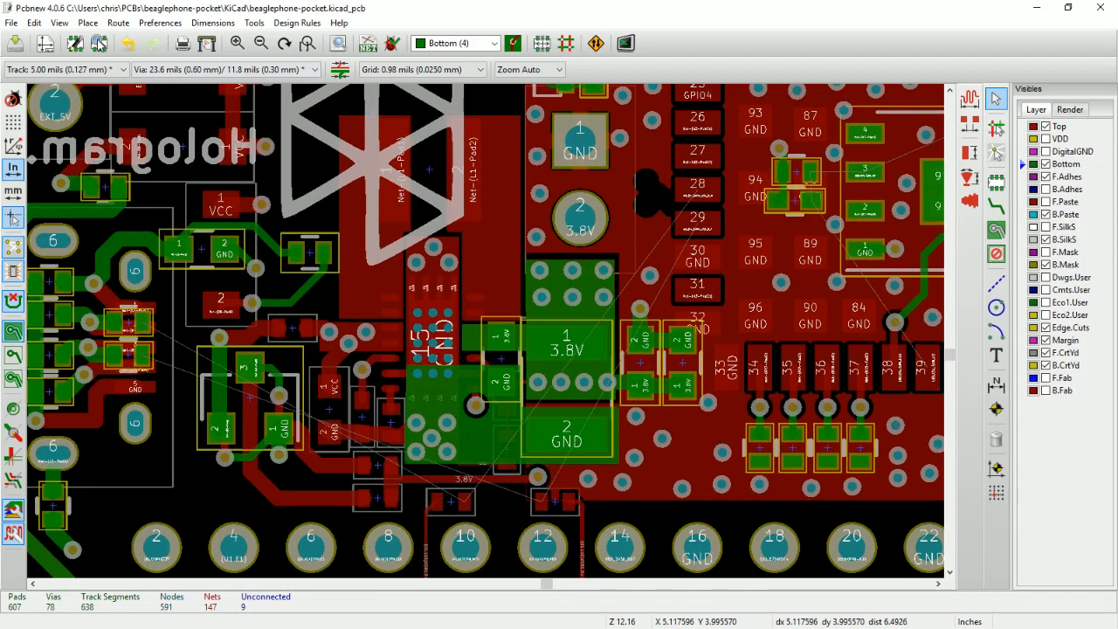
Route USB D+/D- from pads 28/29 as a differential pair through two vias.
{"action": "left_click", "coordinate": [88, 23]}
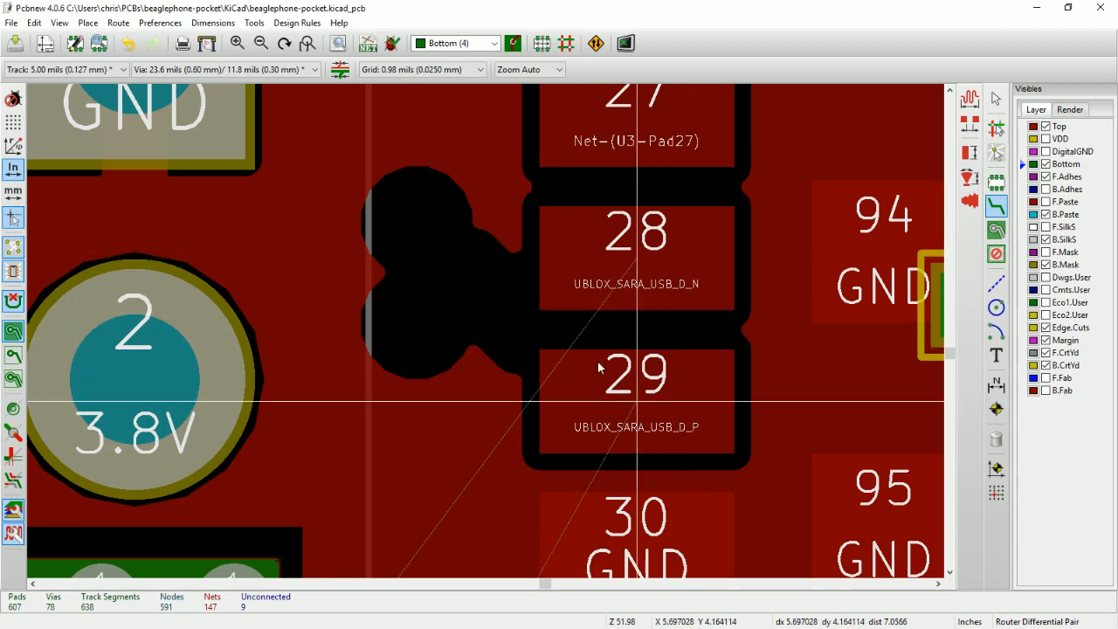
{"action": "mouse_move", "coordinate": [641, 443]}
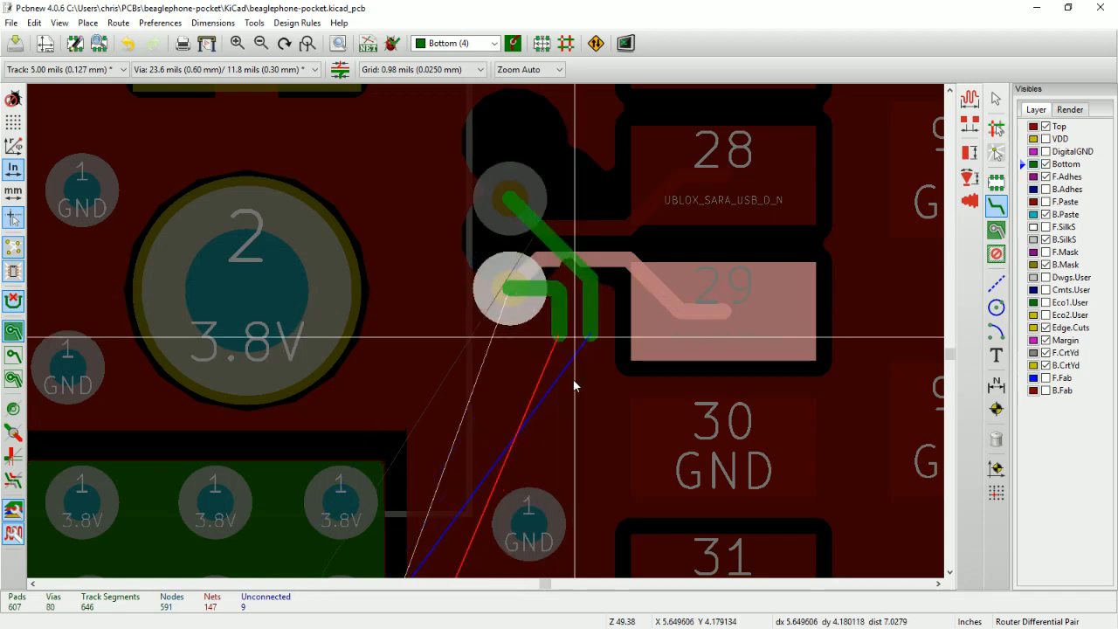
{"action": "scroll", "scroll_direction": "down", "scroll_amount": 3}
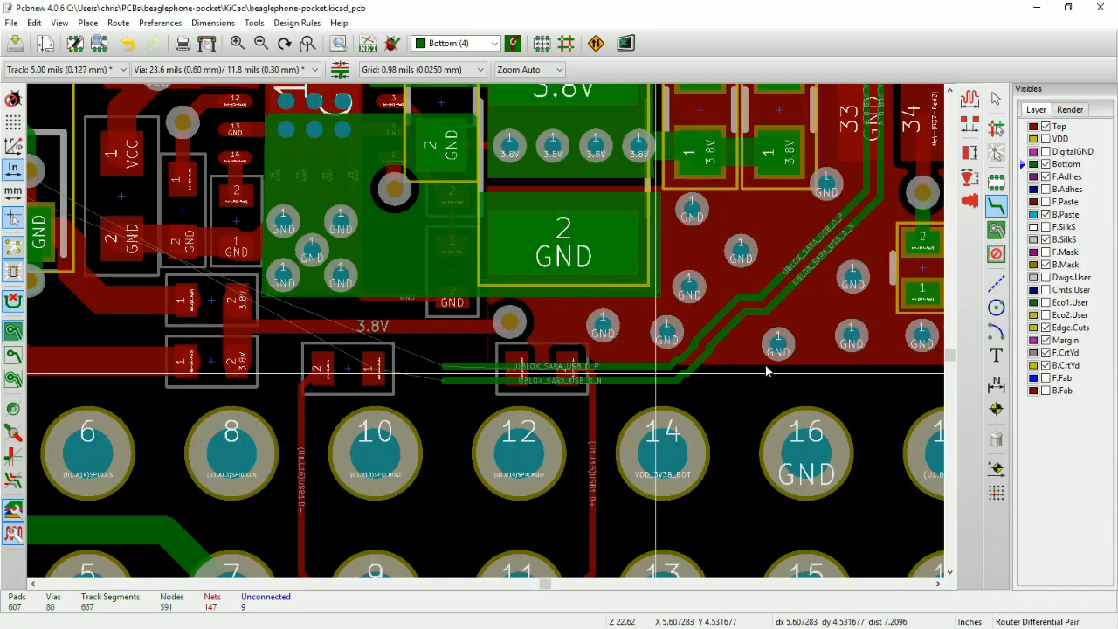
{"action": "mouse_move", "coordinate": [837, 268]}
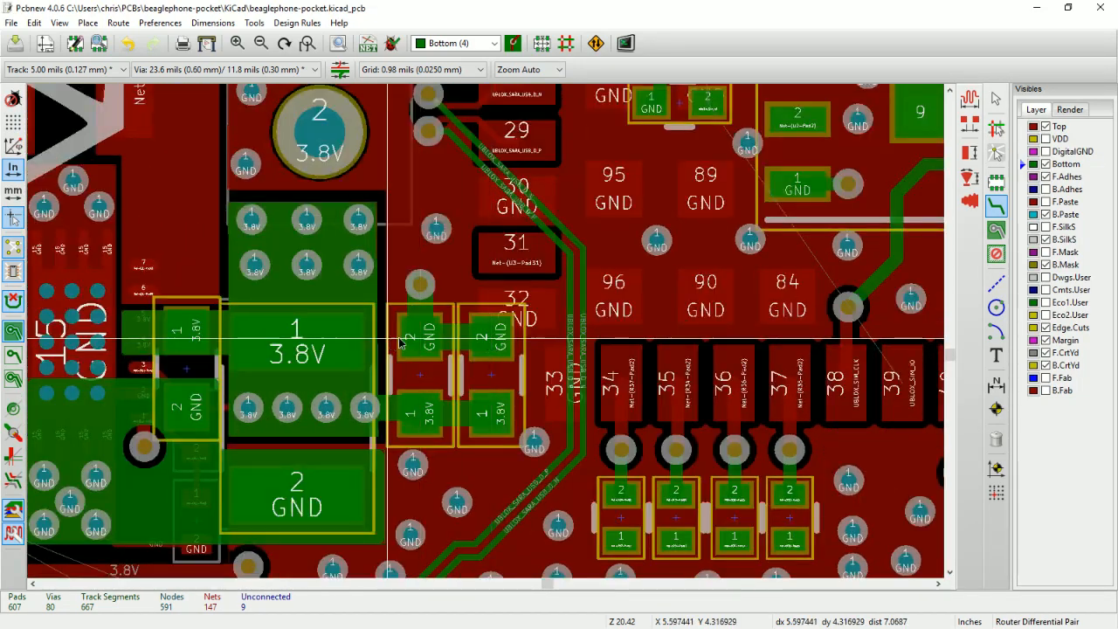
{"action": "scroll", "scroll_direction": "down", "scroll_amount": 3}
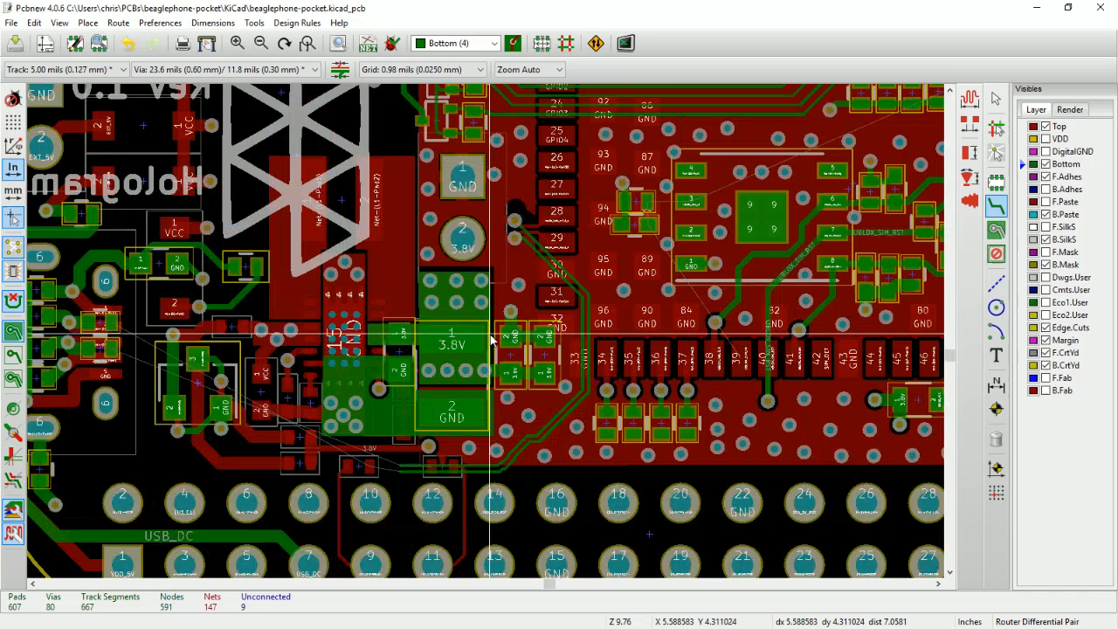
{"action": "mouse_move", "coordinate": [465, 262]}
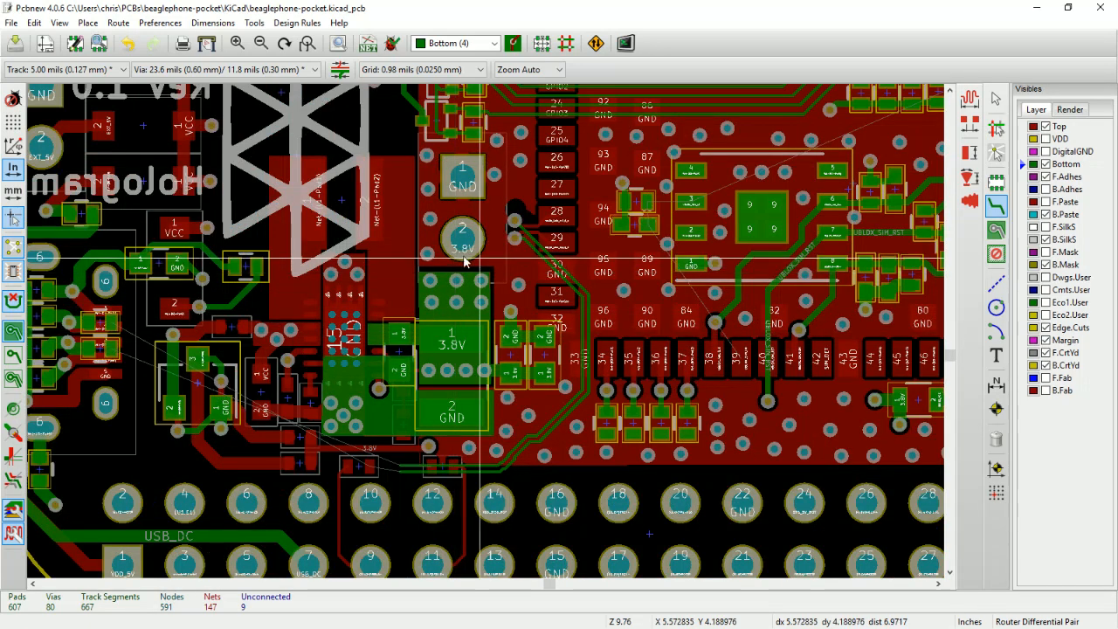
{"action": "mouse_move", "coordinate": [369, 249]}
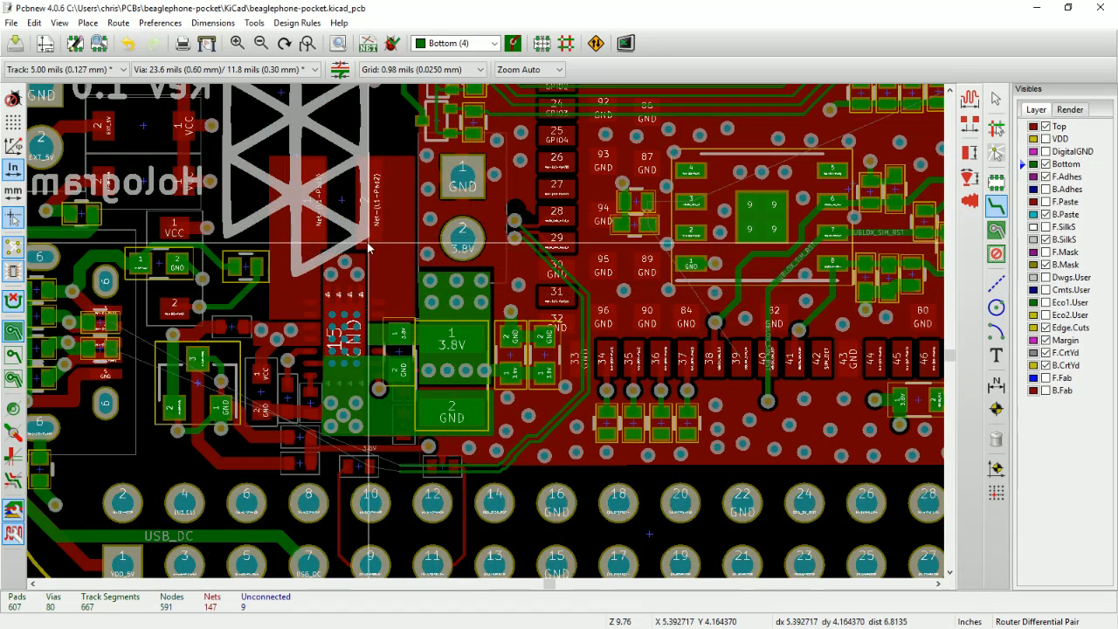
{"action": "mouse_move", "coordinate": [306, 244]}
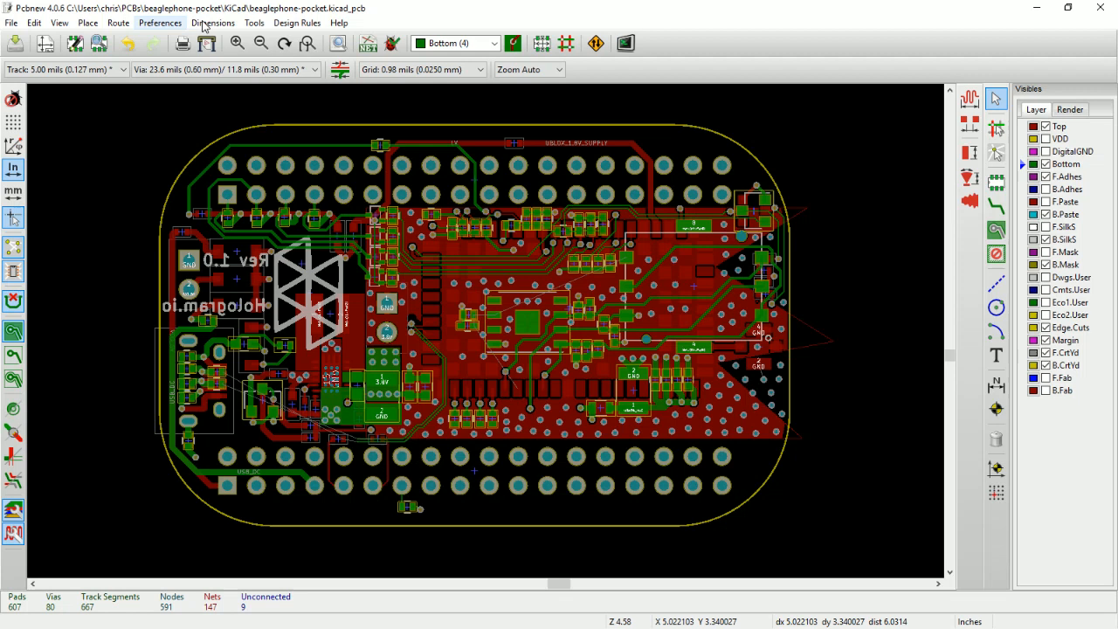
{"action": "left_click", "coordinate": [254, 22]}
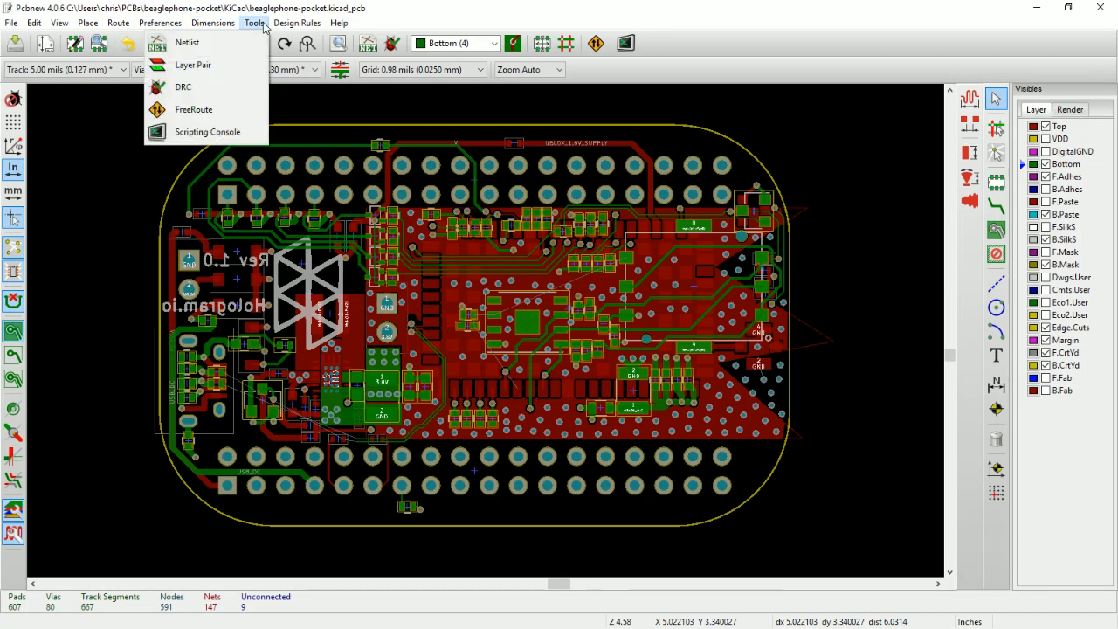
{"action": "left_click", "coordinate": [159, 22]}
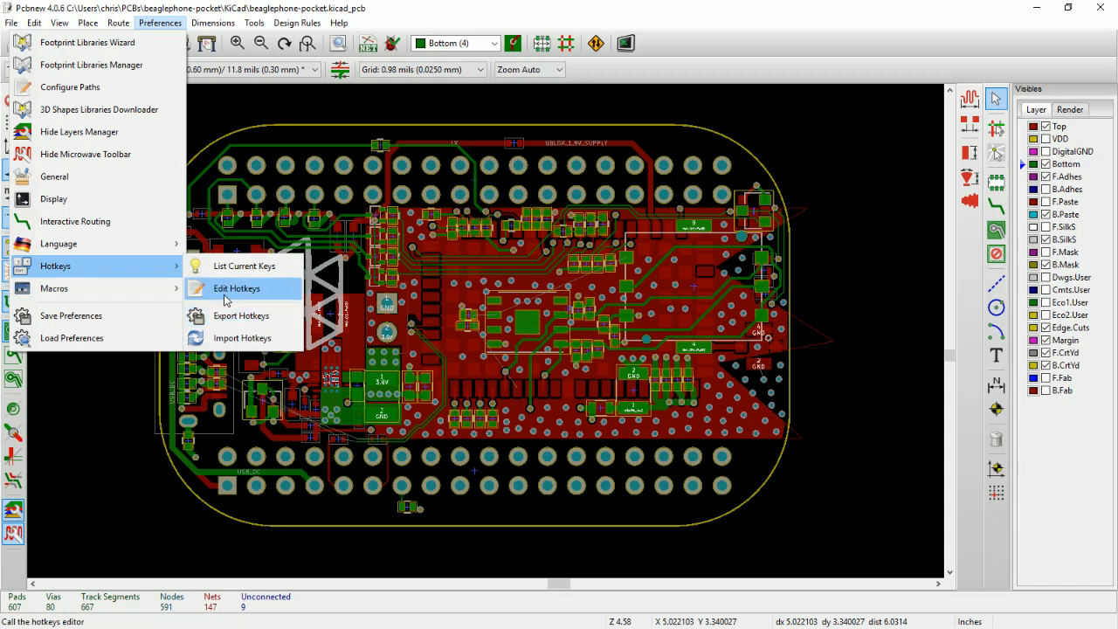
{"action": "left_click", "coordinate": [236, 289]}
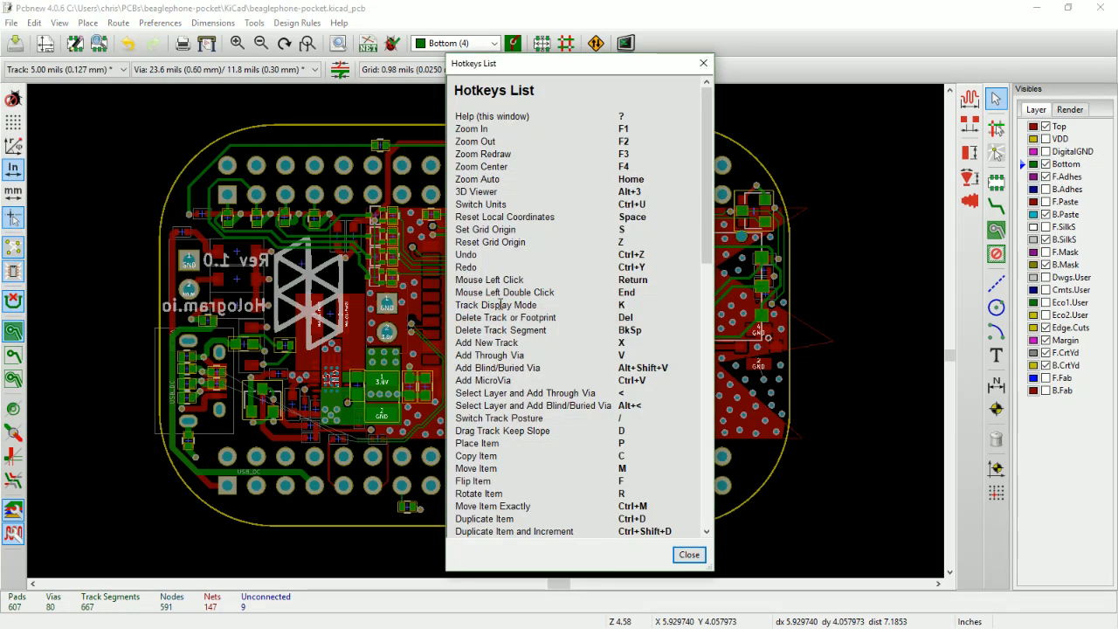
{"action": "scroll", "scroll_direction": "down", "scroll_amount": 3}
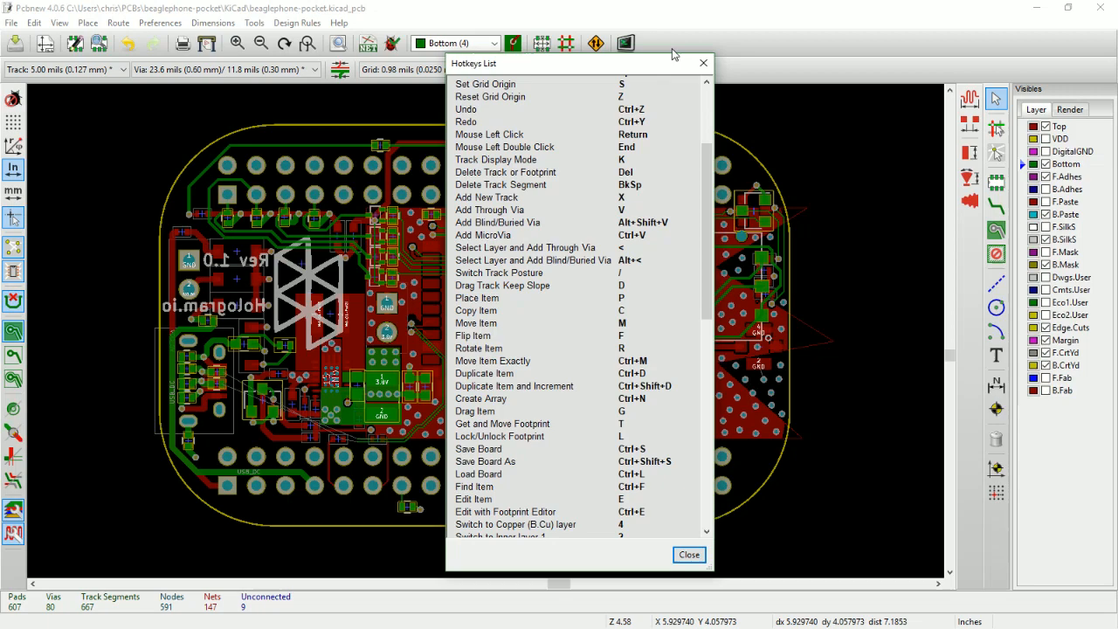
{"action": "left_click", "coordinate": [689, 554]}
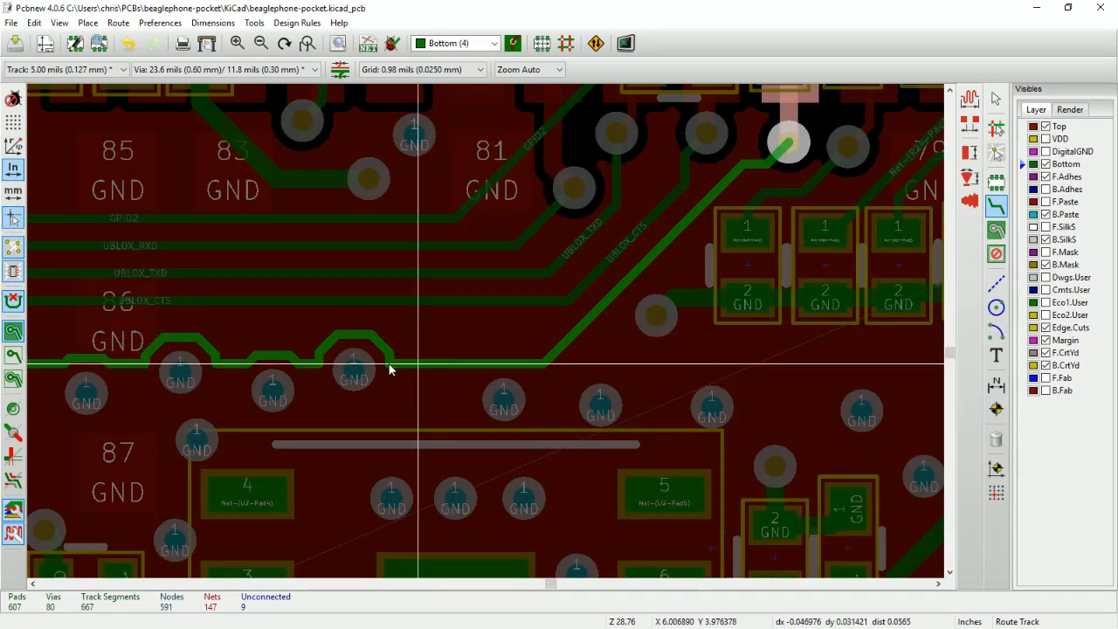
{"action": "mouse_move", "coordinate": [378, 379]}
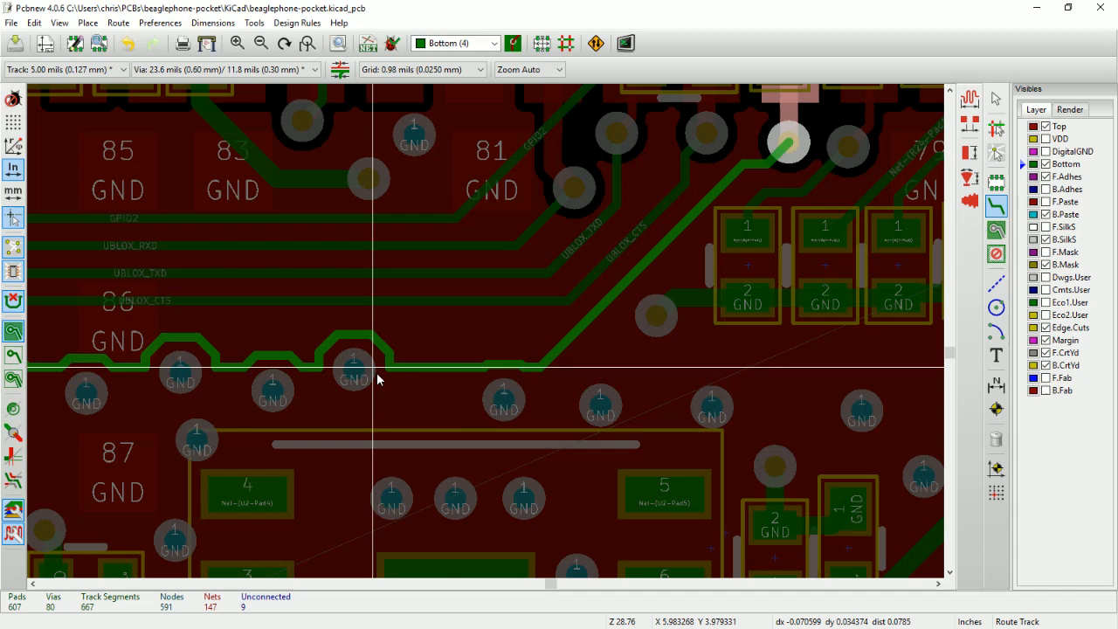
{"action": "mouse_move", "coordinate": [393, 367]}
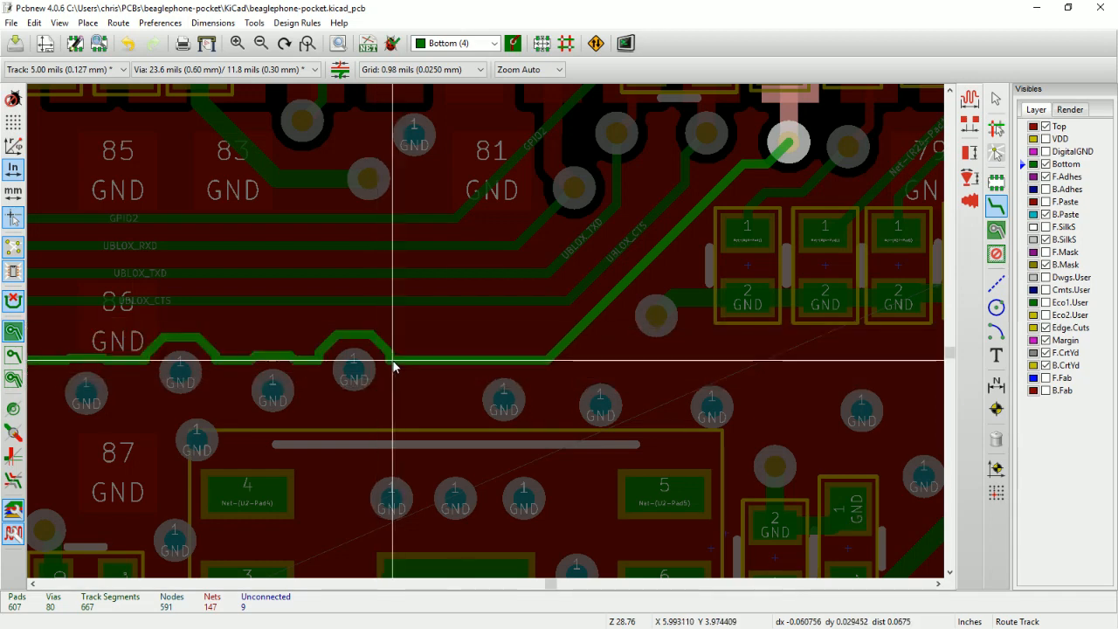